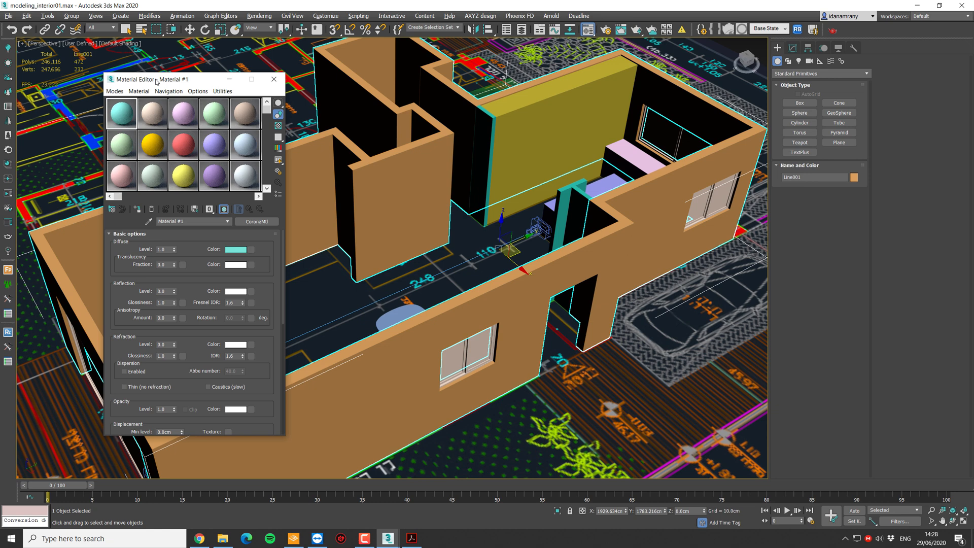
pyautogui.moveTo(182, 85)
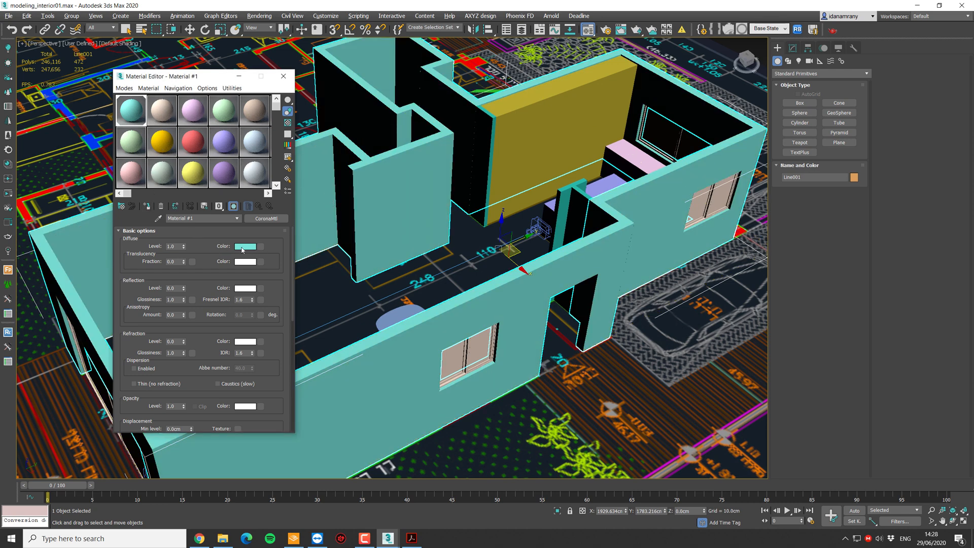
# Give the walls' Material #1 a light grey diffuse colour with Value 200
pyautogui.click(246, 246)
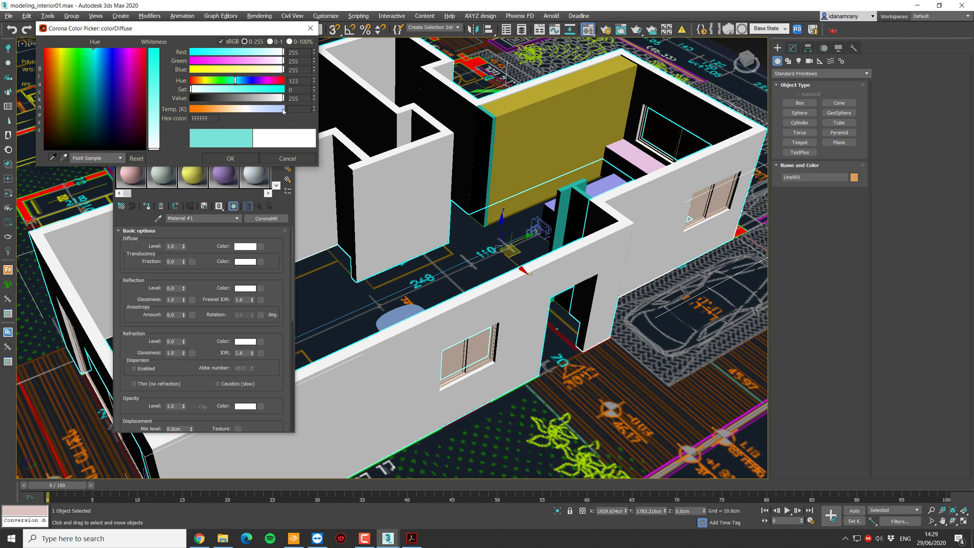
pyautogui.moveTo(289, 116)
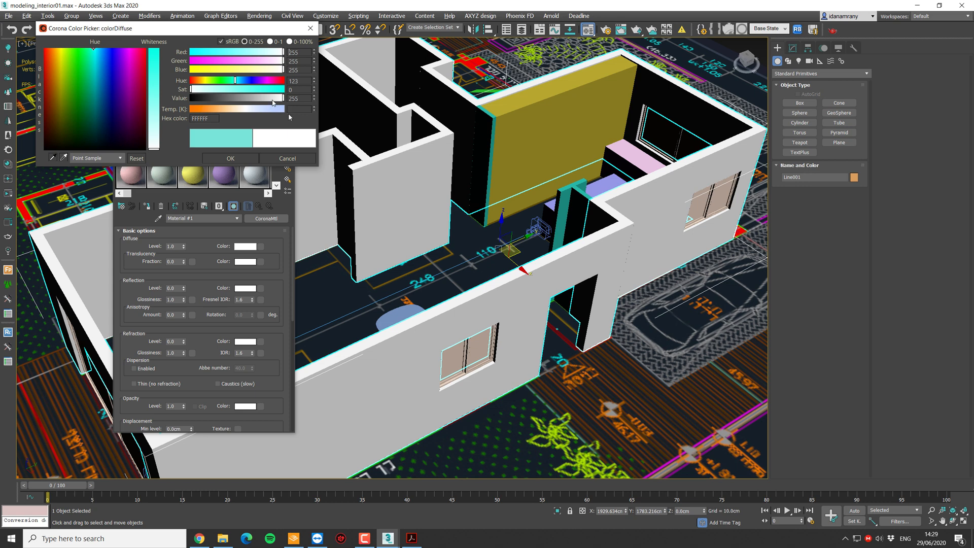
pyautogui.tripleClick(294, 98)
pyautogui.write('210')
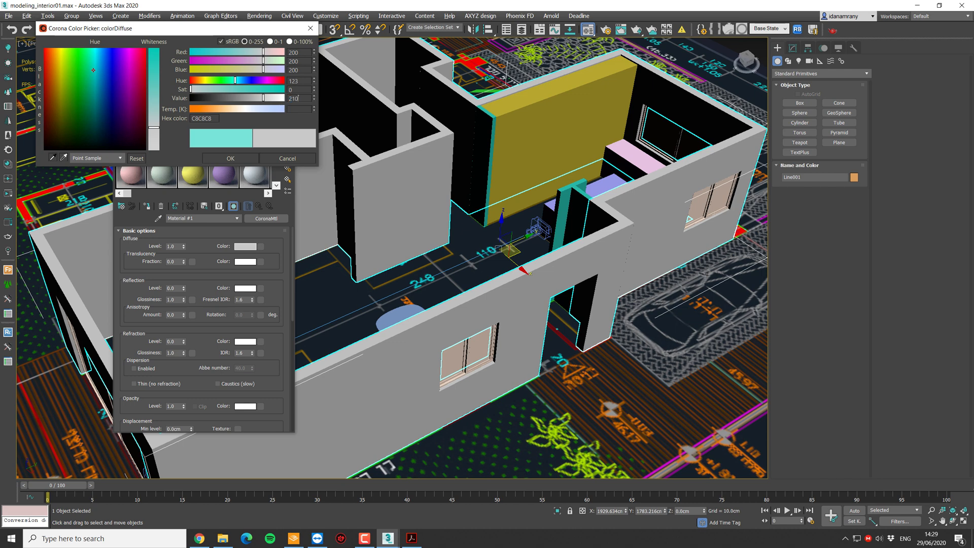
pyautogui.click(229, 158)
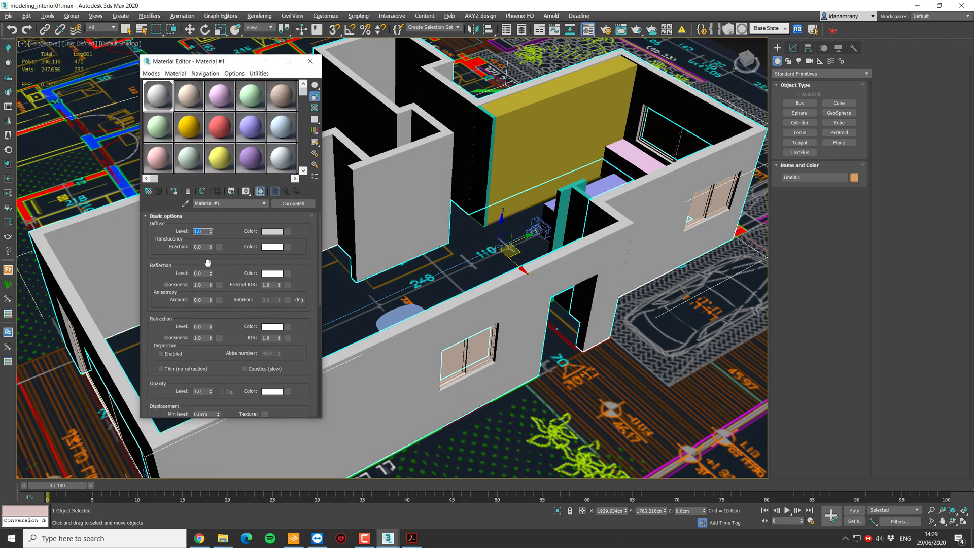
pyautogui.moveTo(174, 273)
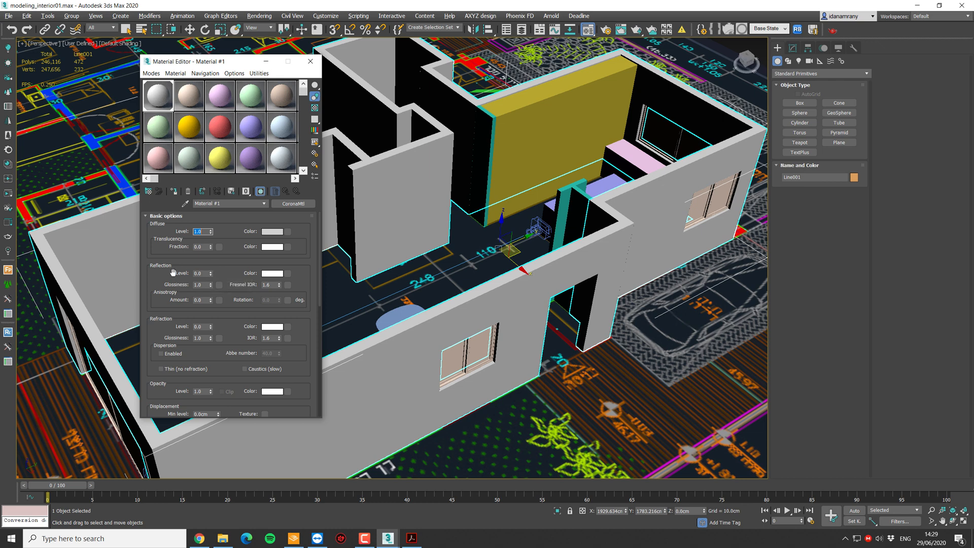
# Set Material #1 reflection level to 1.0 and glossiness to 0.7, previewing it enlarged
pyautogui.click(210, 273)
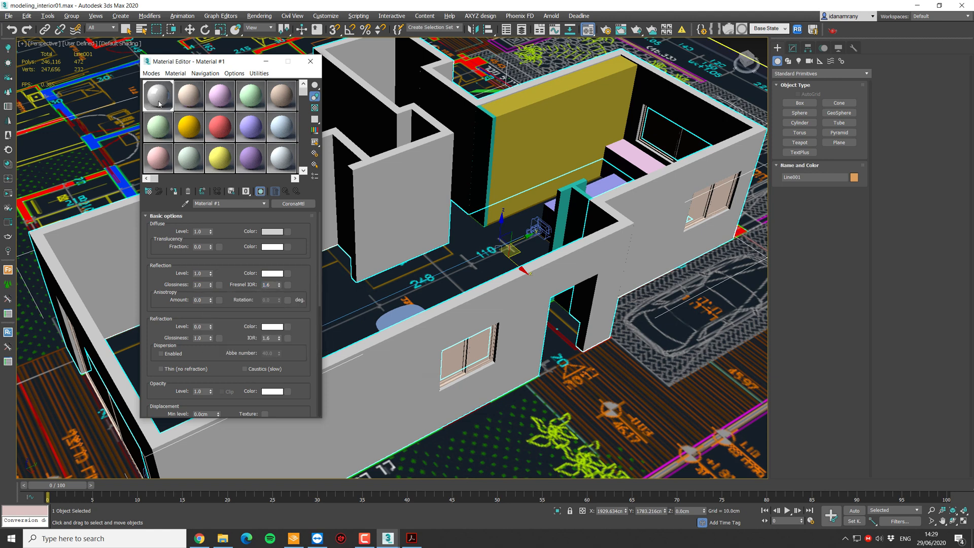
pyautogui.doubleClick(157, 95)
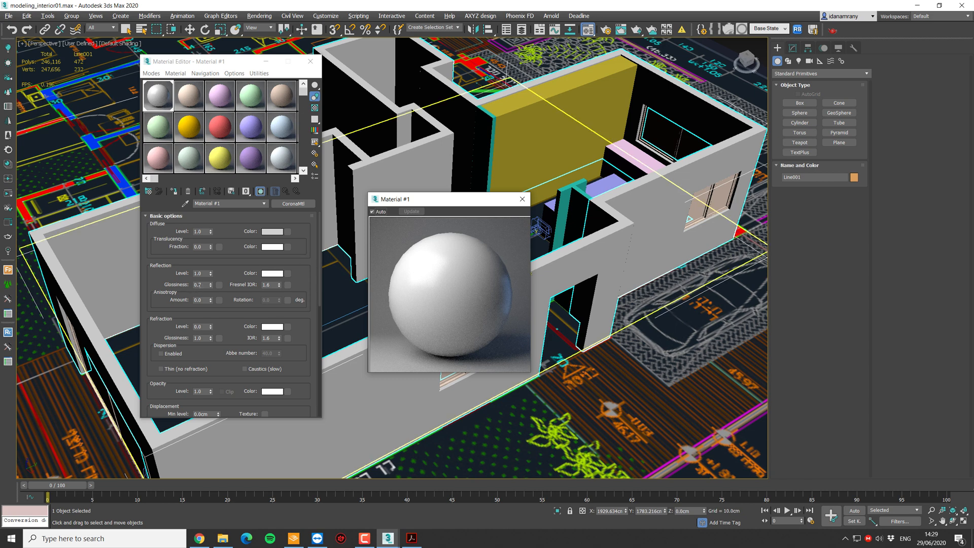
pyautogui.tripleClick(199, 284)
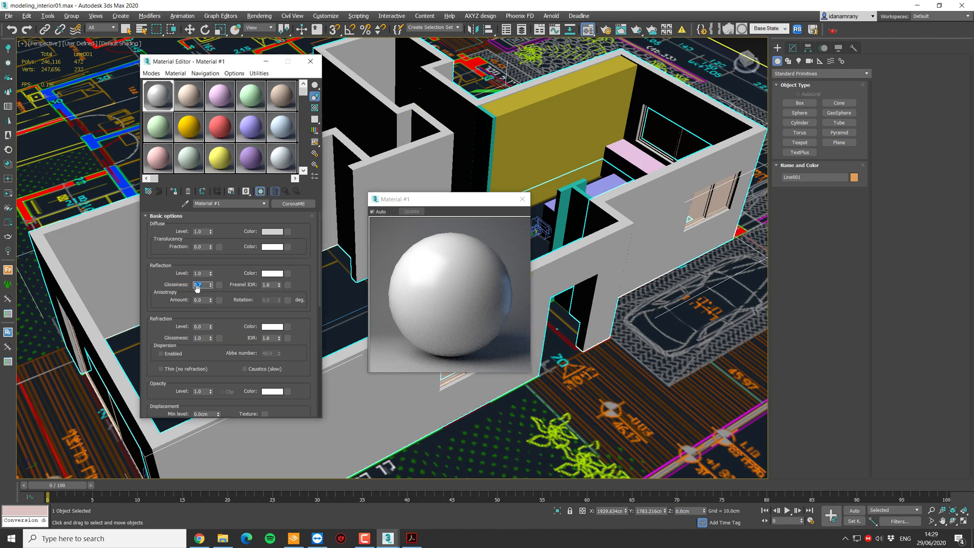
pyautogui.moveTo(197, 284)
pyautogui.write('0.9')
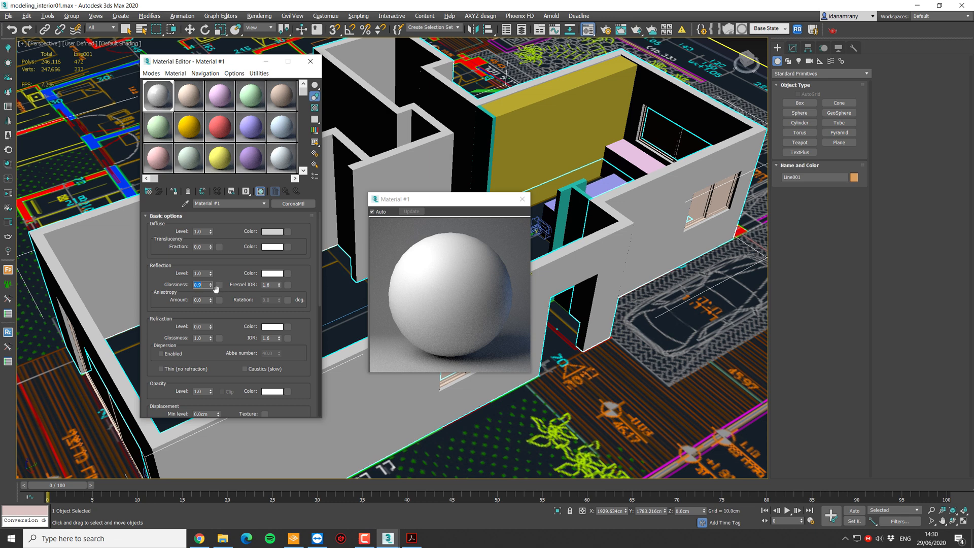
pyautogui.click(216, 282)
pyautogui.write('0.7')
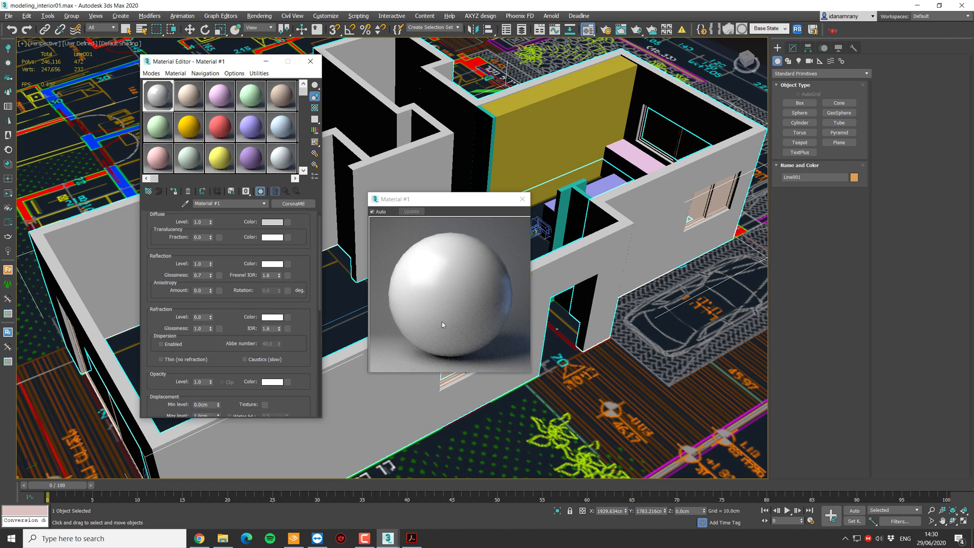
pyautogui.moveTo(457, 210)
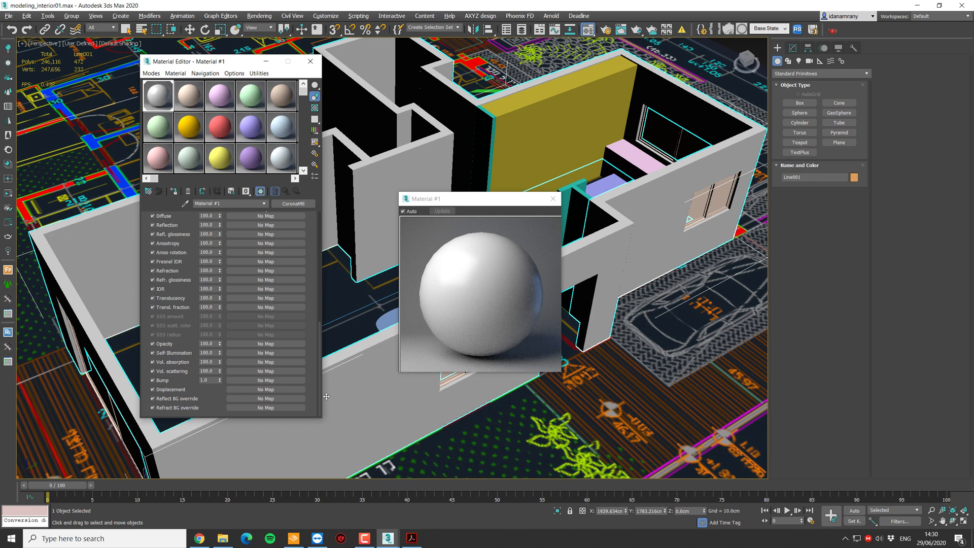
pyautogui.moveTo(265, 379)
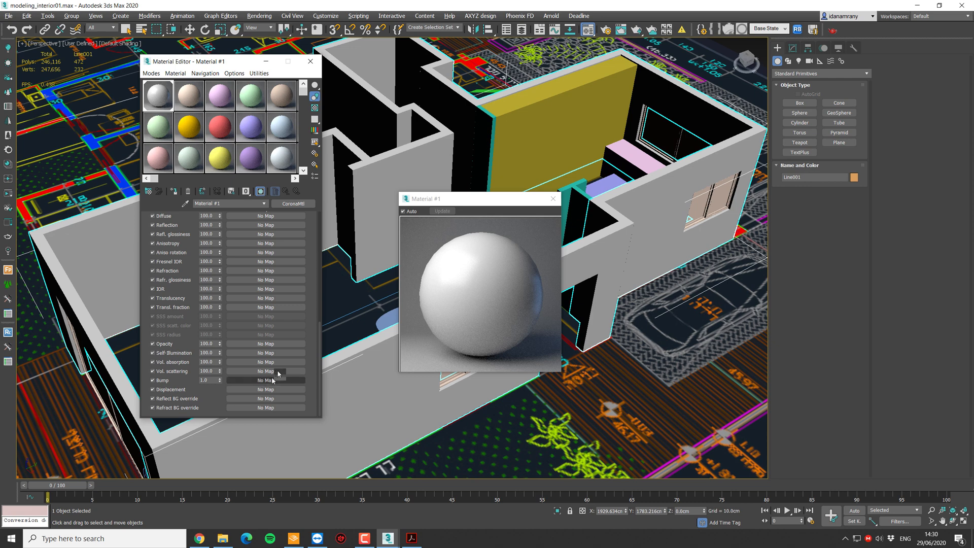
pyautogui.moveTo(279, 365)
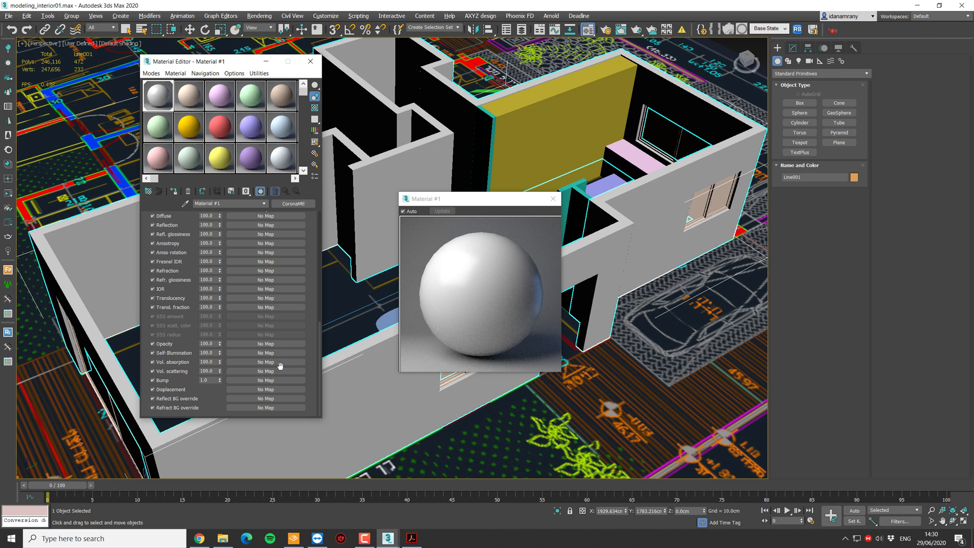
pyautogui.moveTo(266, 362)
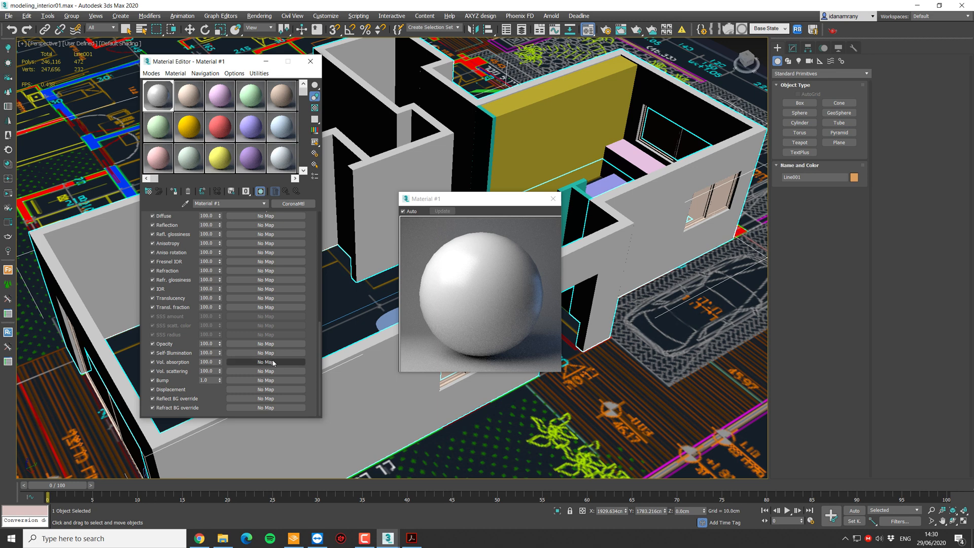
pyautogui.moveTo(266, 353)
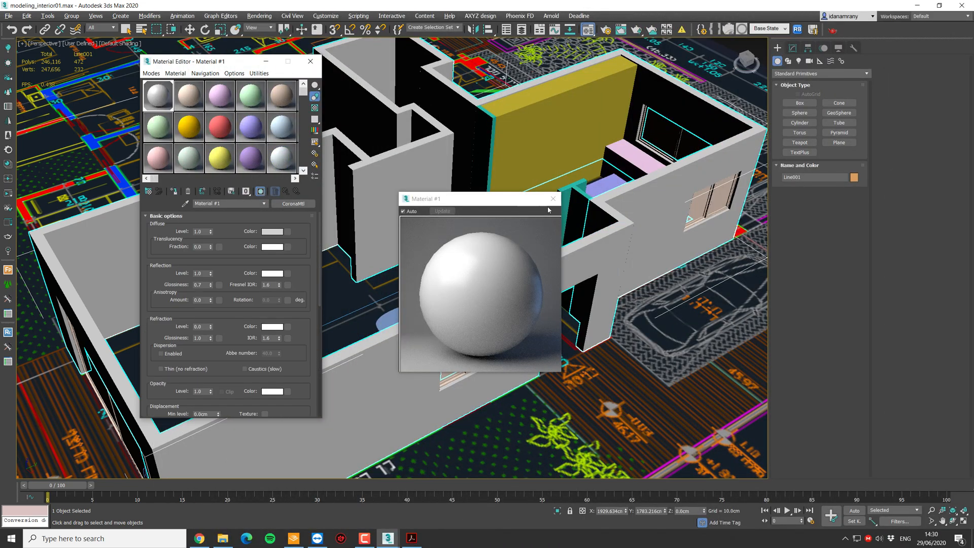
# Look over the Maps rollout slots, then close the enlarged Material #1 preview
pyautogui.click(552, 198)
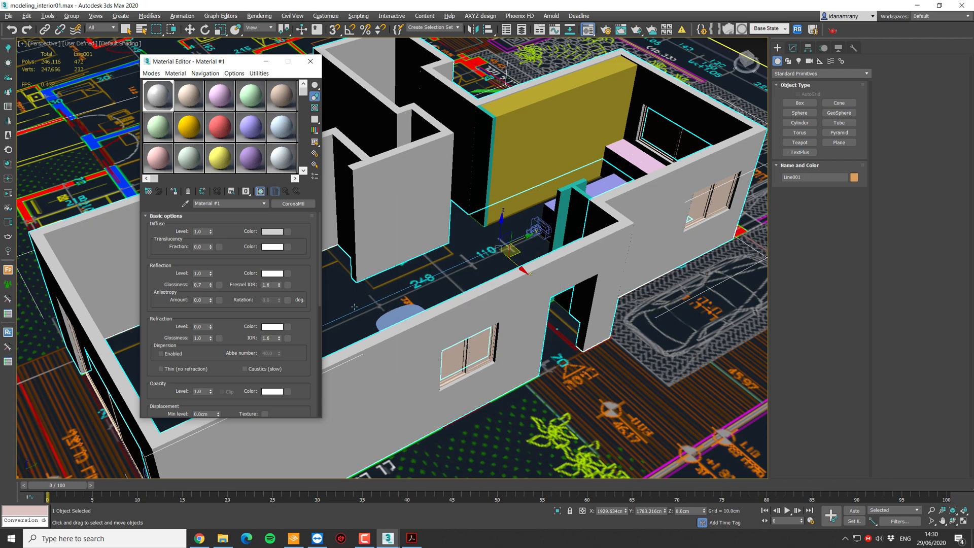
# Create a five-slot Multi/Sub-Object material for the sliding window and begin filling sub-material 1
pyautogui.click(469, 354)
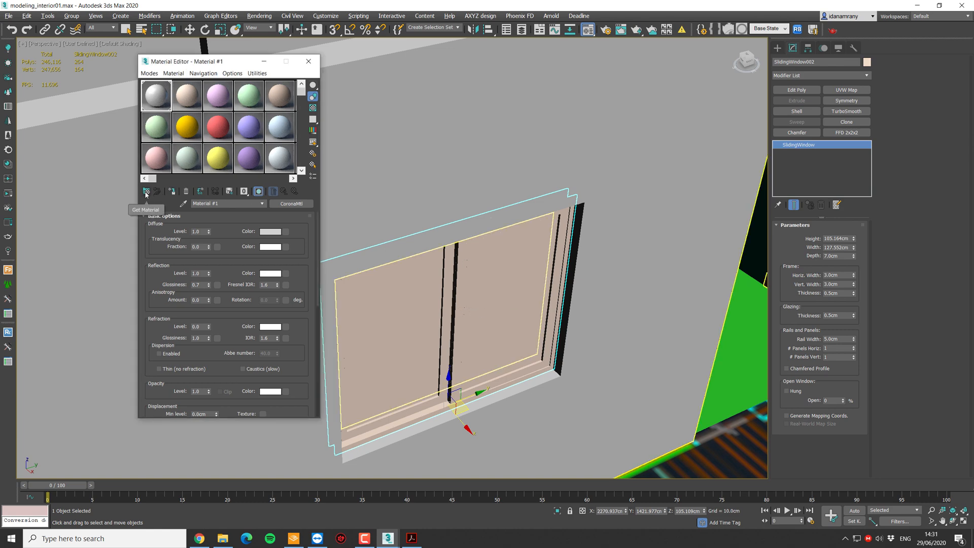
pyautogui.click(146, 190)
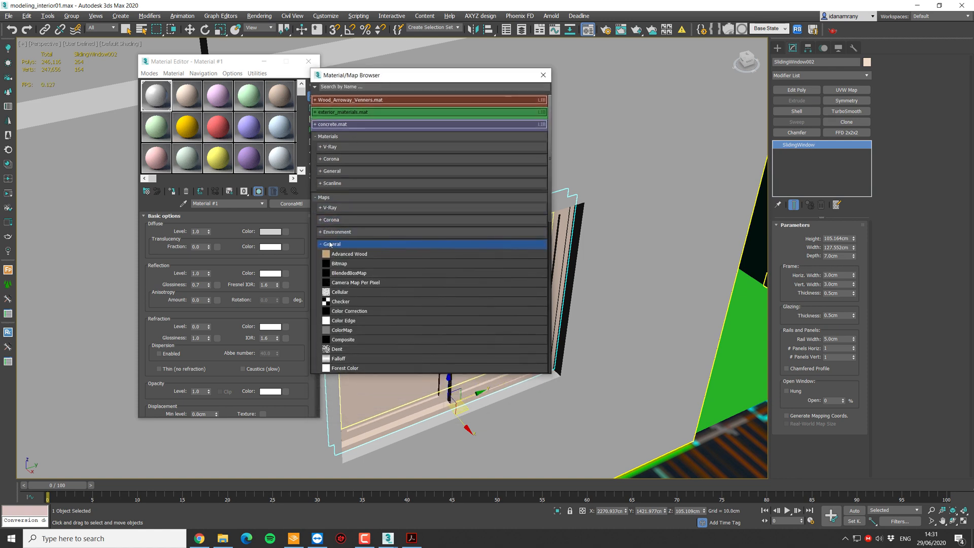
pyautogui.click(332, 171)
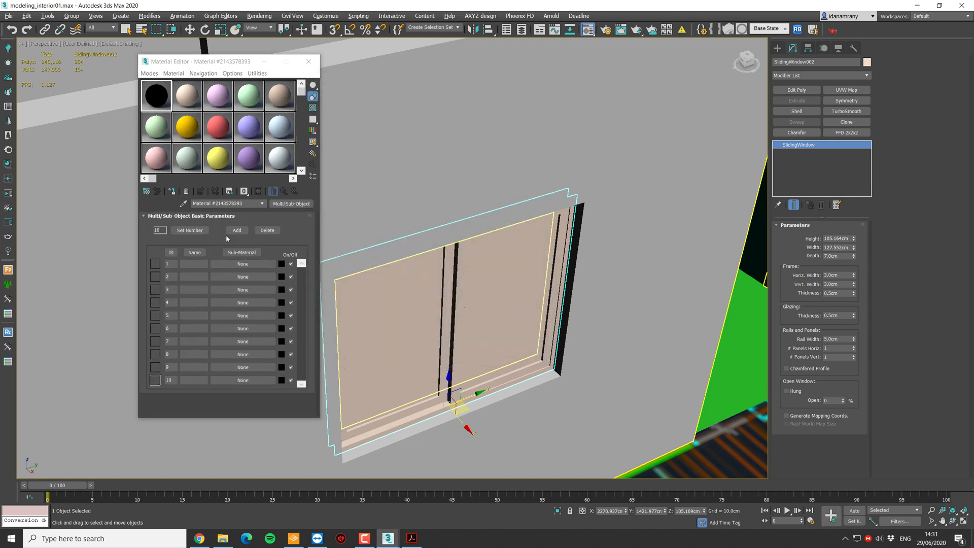
pyautogui.click(189, 230)
pyautogui.write('5')
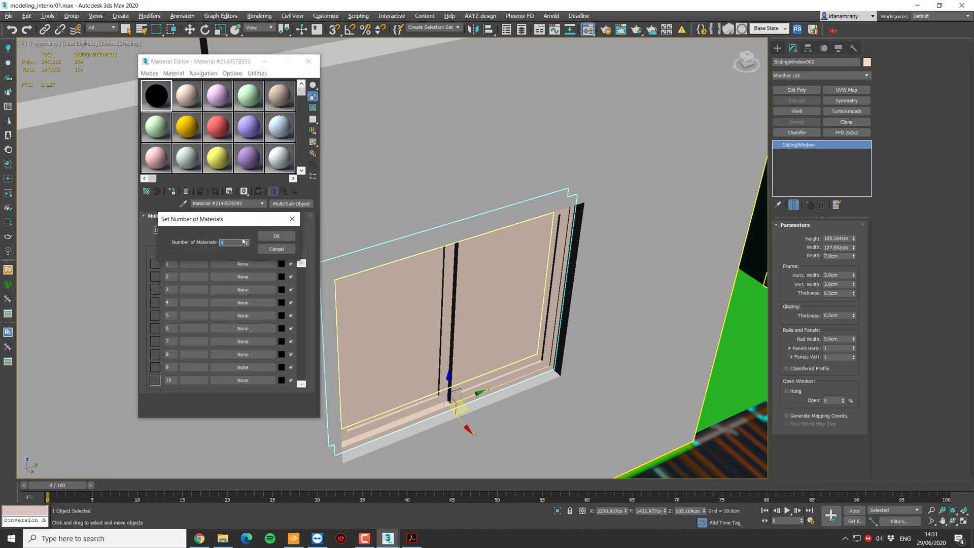
pyautogui.click(274, 235)
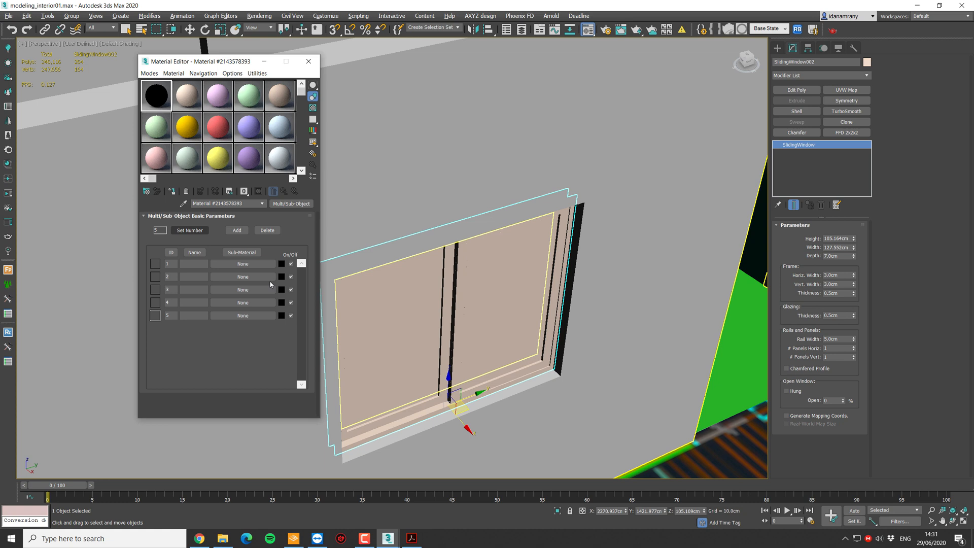
pyautogui.moveTo(242, 268)
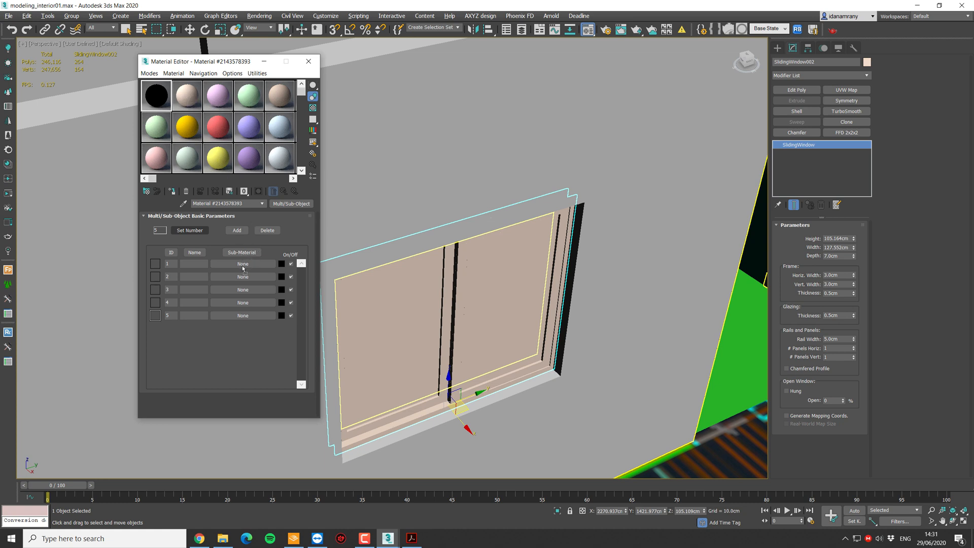
pyautogui.click(243, 263)
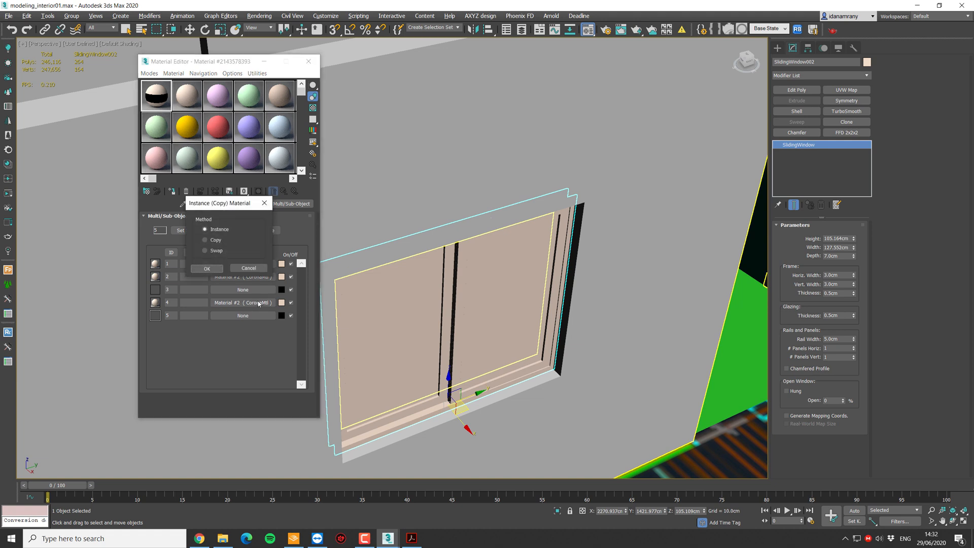
# Instance Material #2 and give it black diffuse, 0.85 glossiness and Fresnel IOR 2.5
pyautogui.click(207, 267)
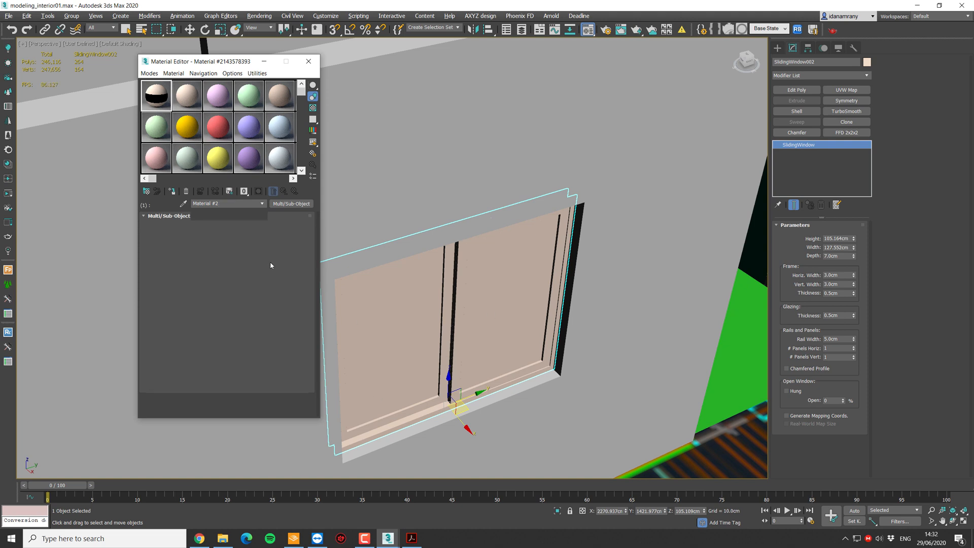
pyautogui.click(271, 231)
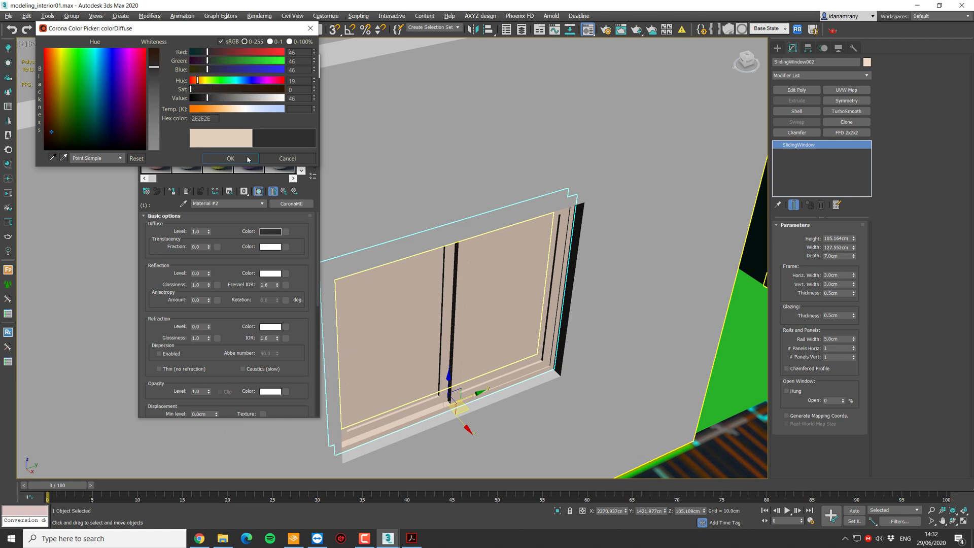
pyautogui.click(229, 158)
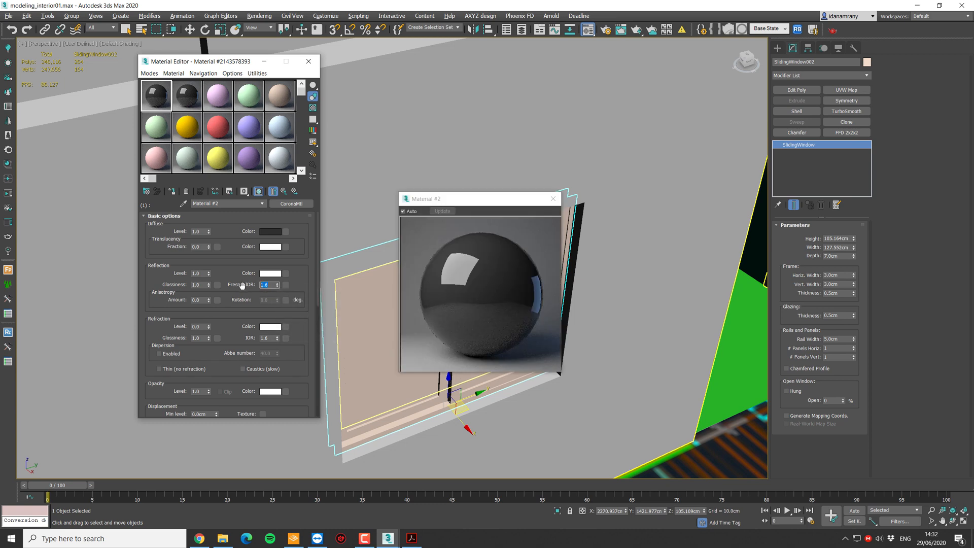
pyautogui.moveTo(264, 284)
pyautogui.write('2.5')
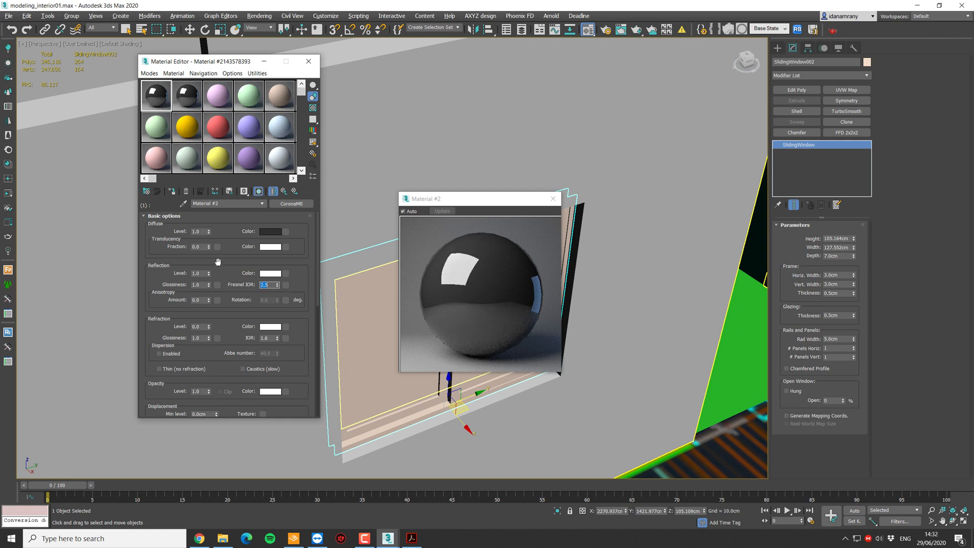
pyautogui.moveTo(205, 284)
pyautogui.write('0.85')
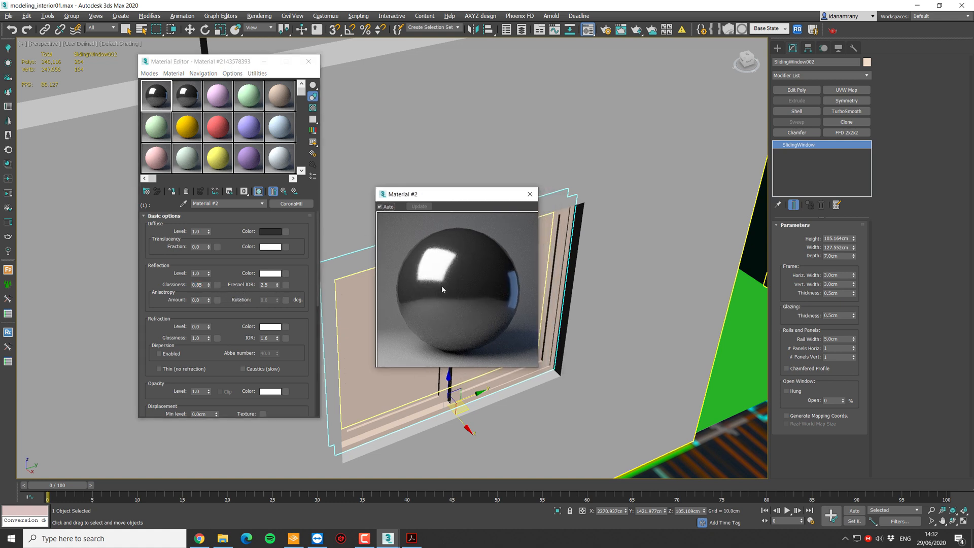
pyautogui.tripleClick(267, 284)
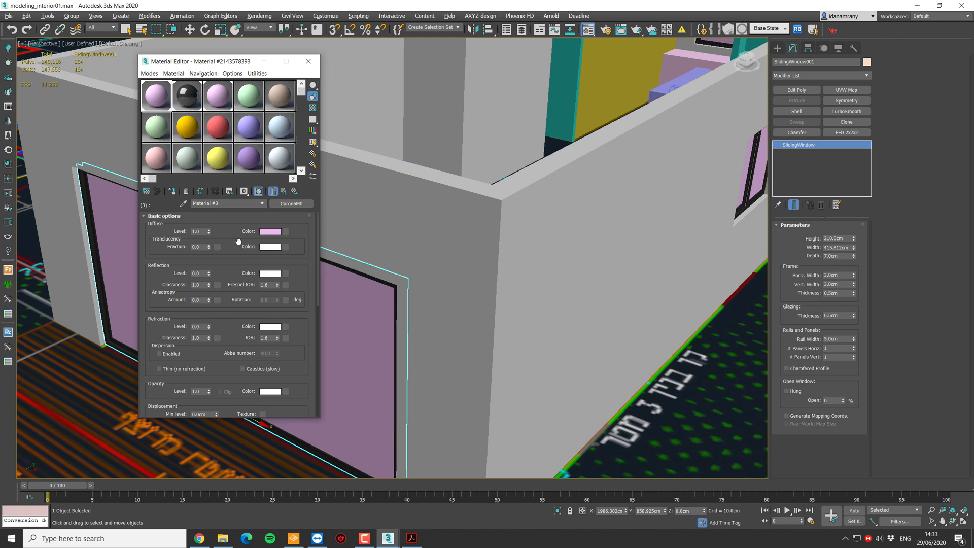
pyautogui.moveTo(282, 224)
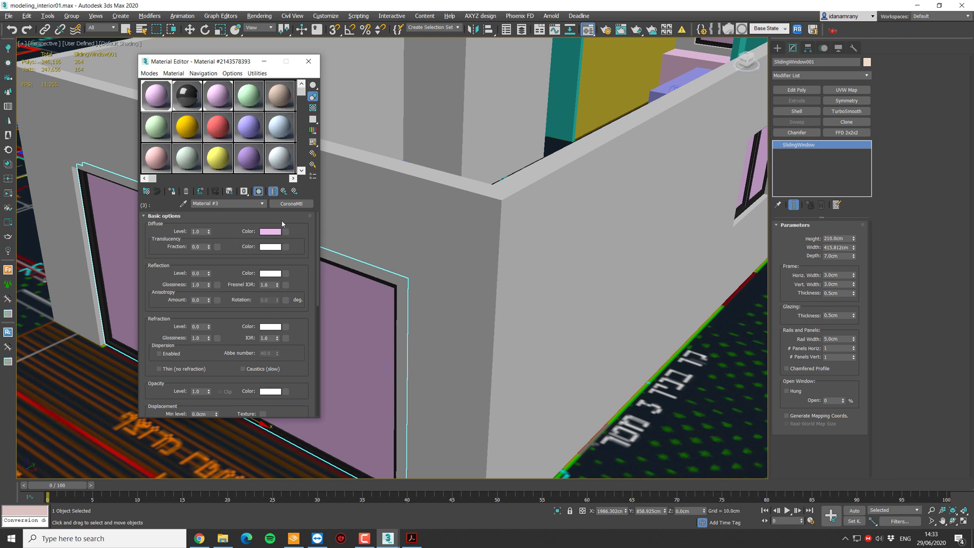
# Give Material #3 black diffuse, 0.8 refraction and Thin (no refraction) mode
pyautogui.click(269, 231)
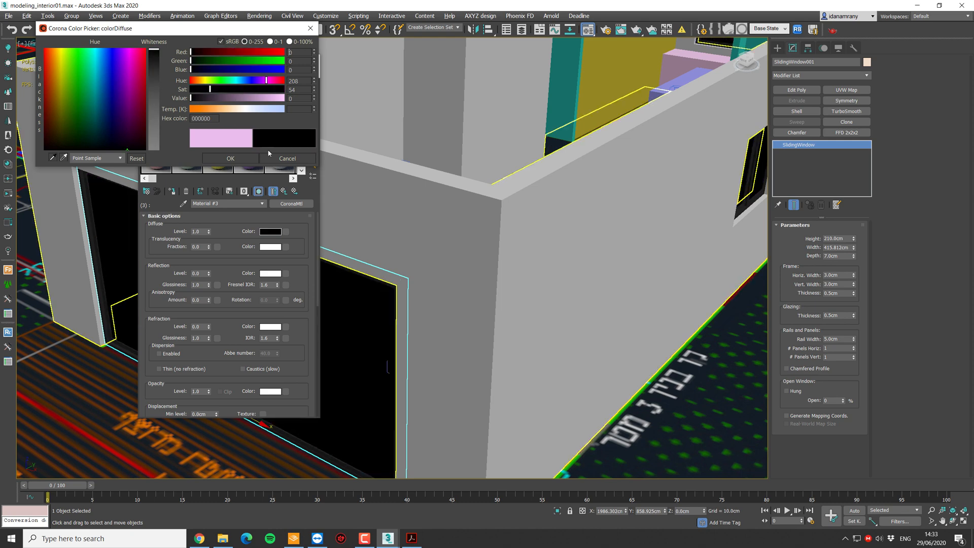
pyautogui.click(287, 158)
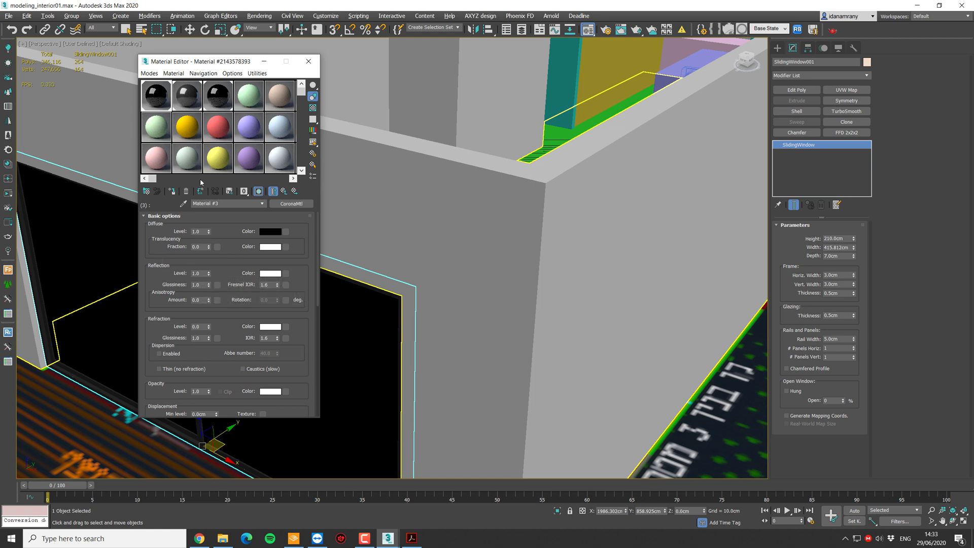
pyautogui.moveTo(265, 284)
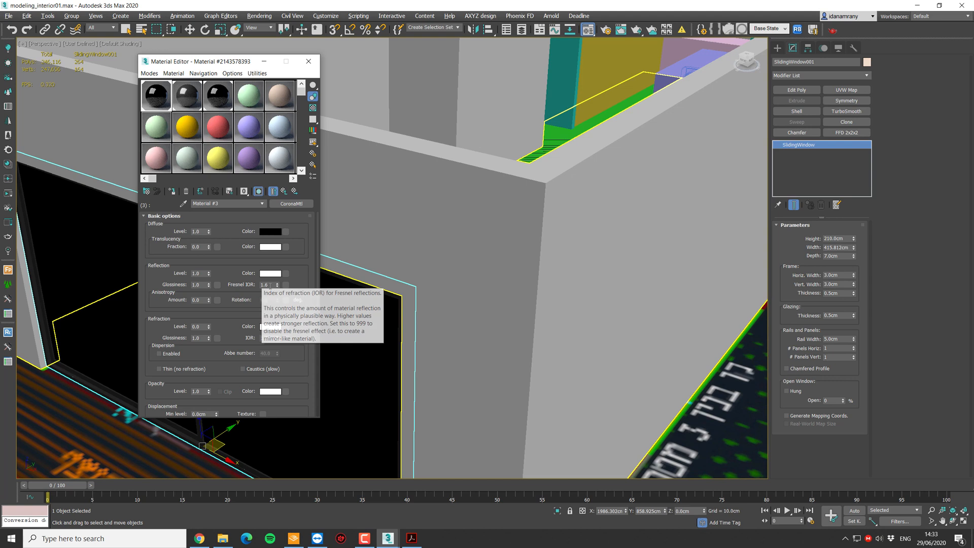
pyautogui.moveTo(213, 327)
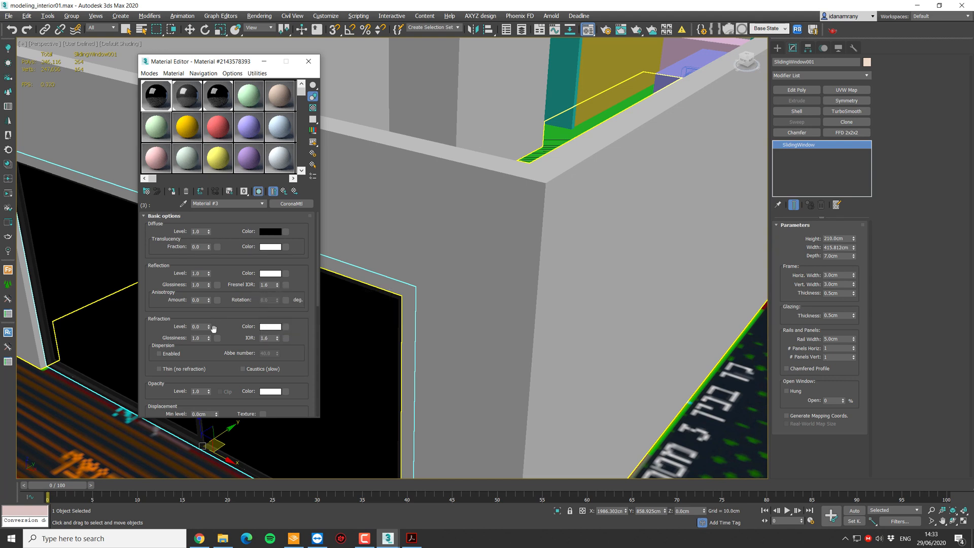
pyautogui.moveTo(208, 326)
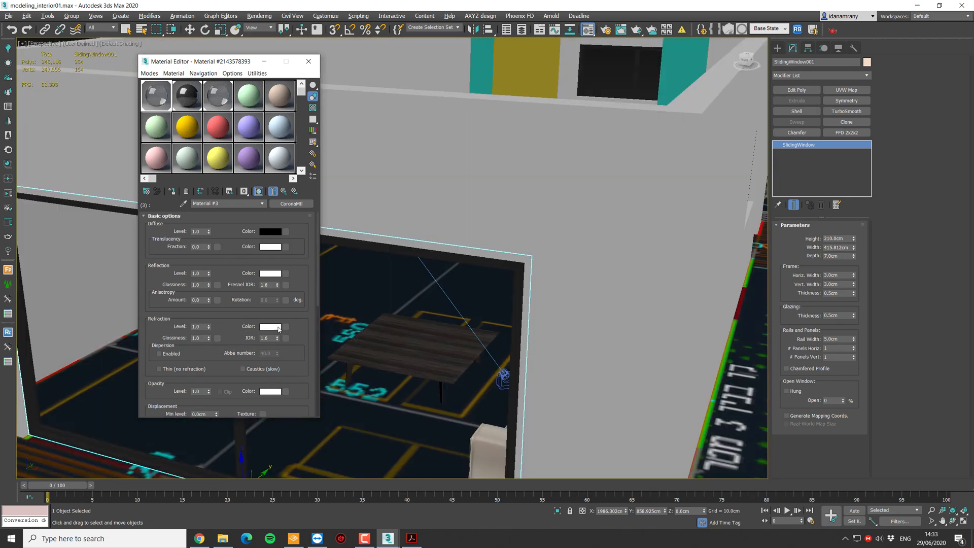
pyautogui.moveTo(270, 328)
pyautogui.write('0.8')
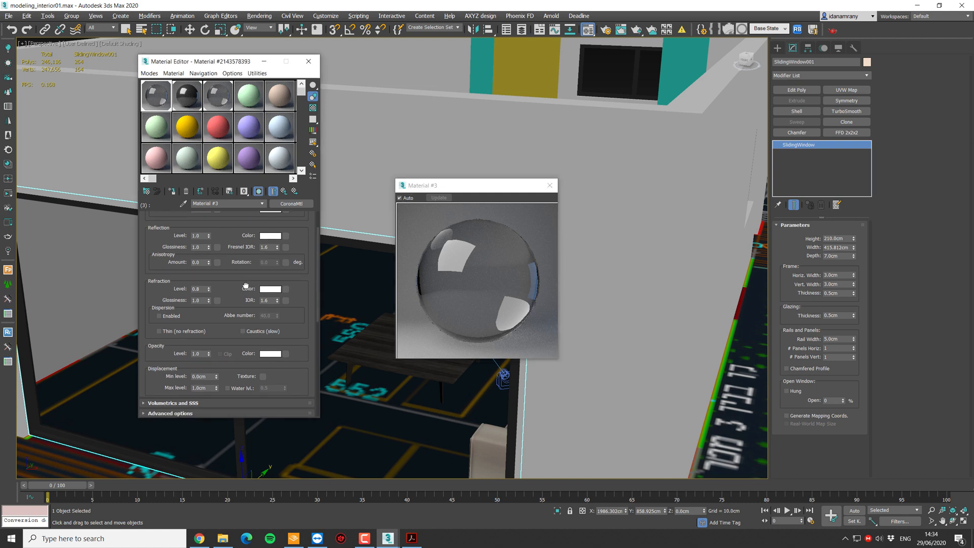
pyautogui.scroll(-3)
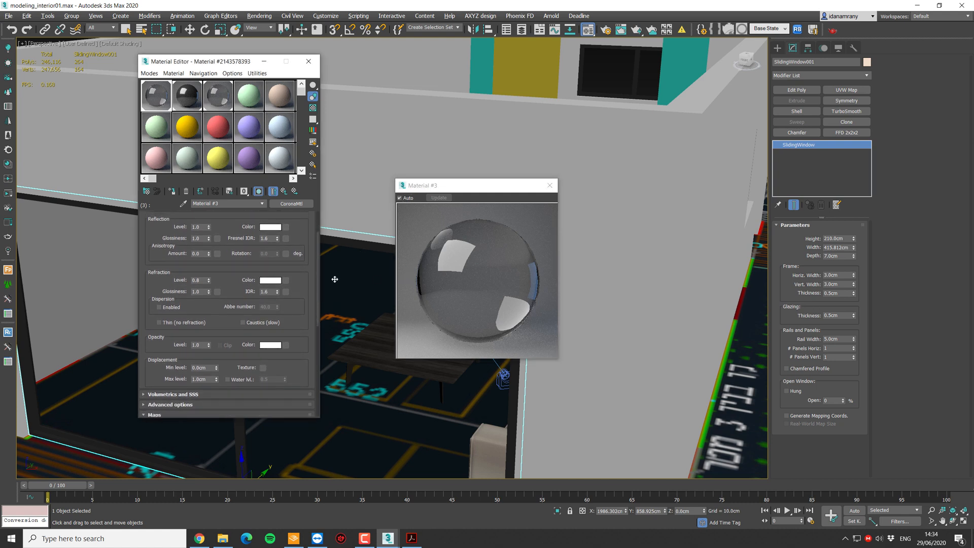
pyautogui.moveTo(373, 329)
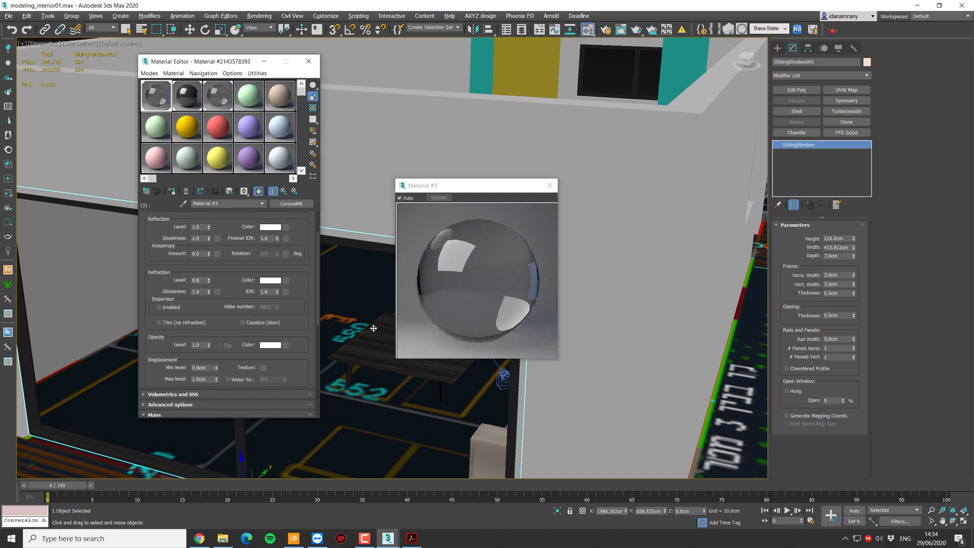
pyautogui.moveTo(370, 320)
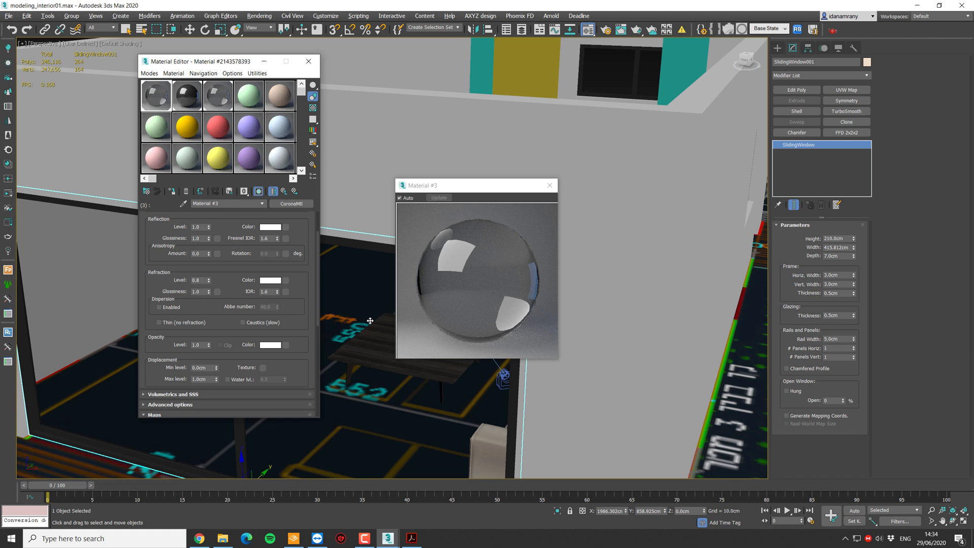
pyautogui.moveTo(345, 313)
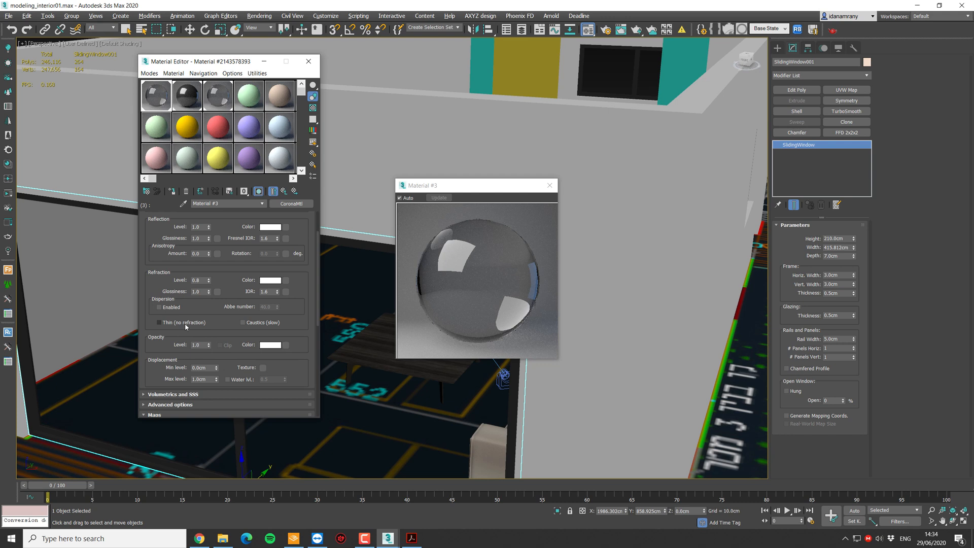
pyautogui.moveTo(171, 323)
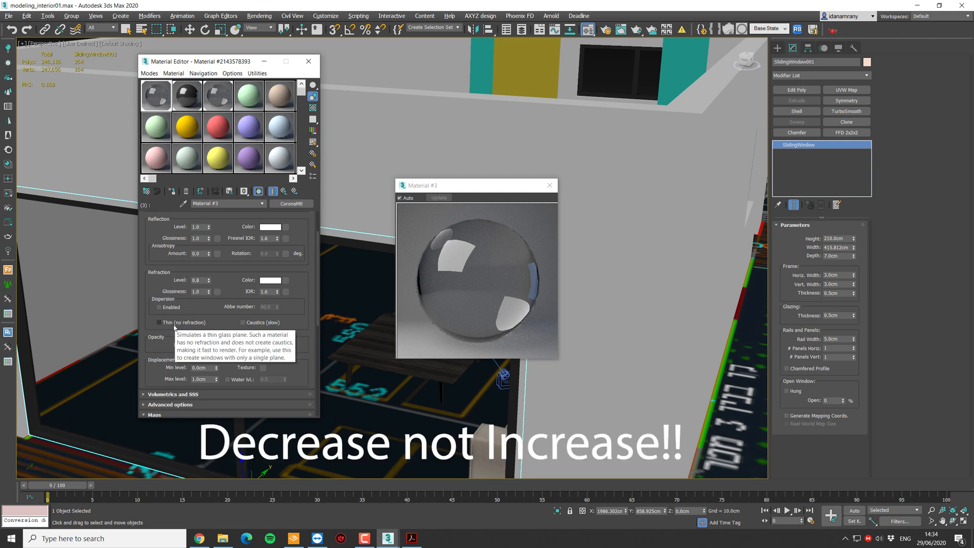
pyautogui.click(159, 322)
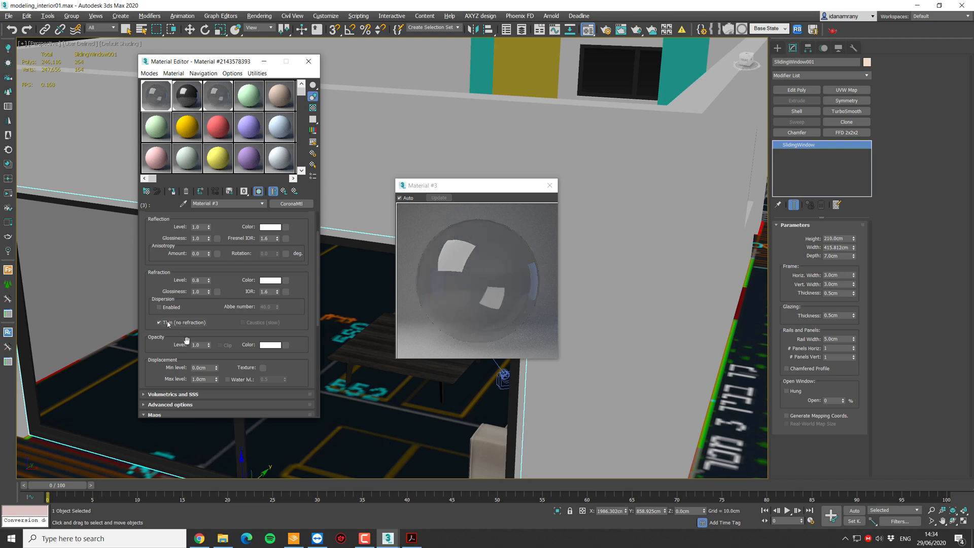
pyautogui.moveTo(183, 340)
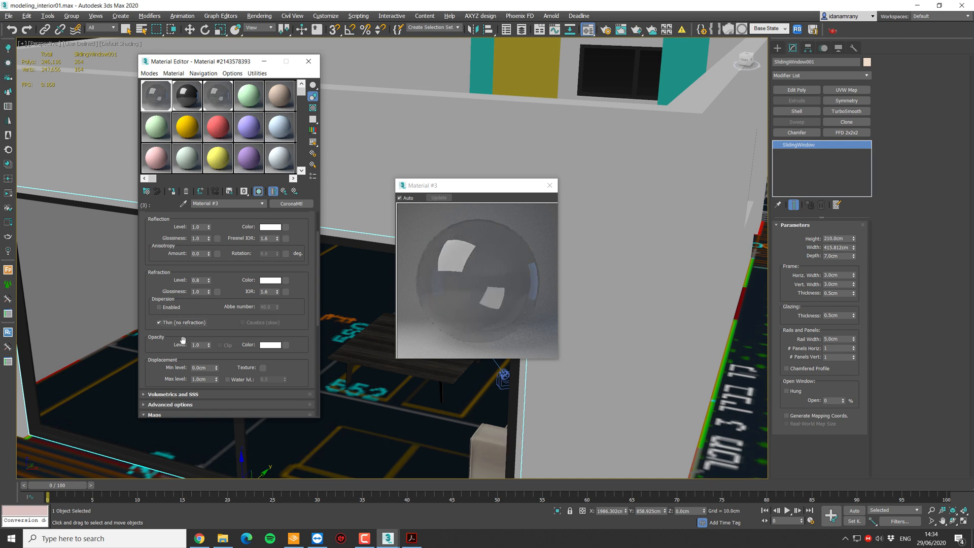
pyautogui.moveTo(428, 289)
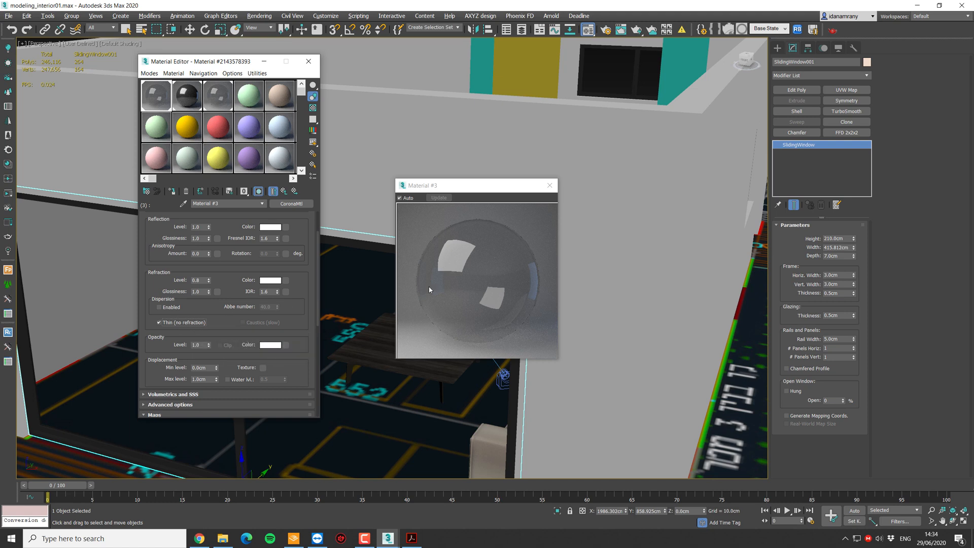
pyautogui.moveTo(265, 326)
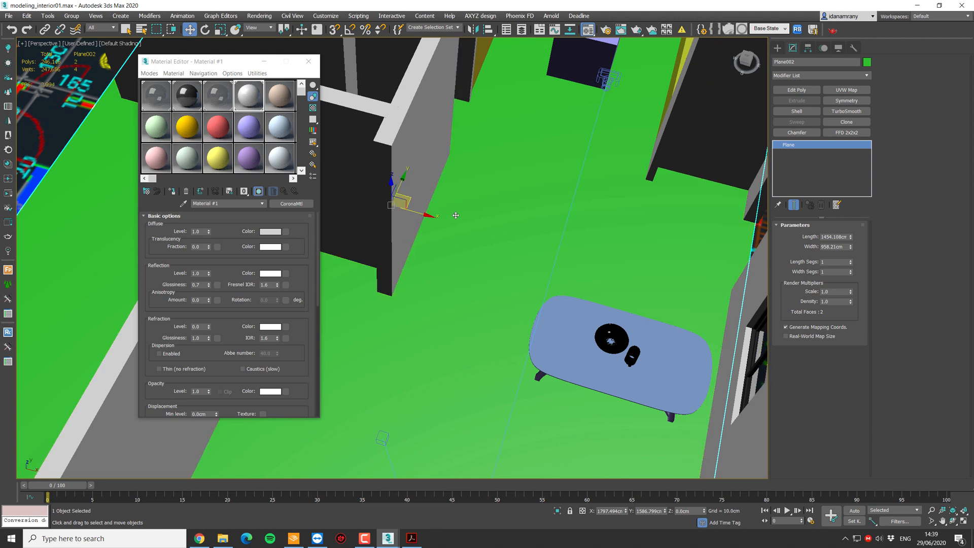
pyautogui.moveTo(451, 214)
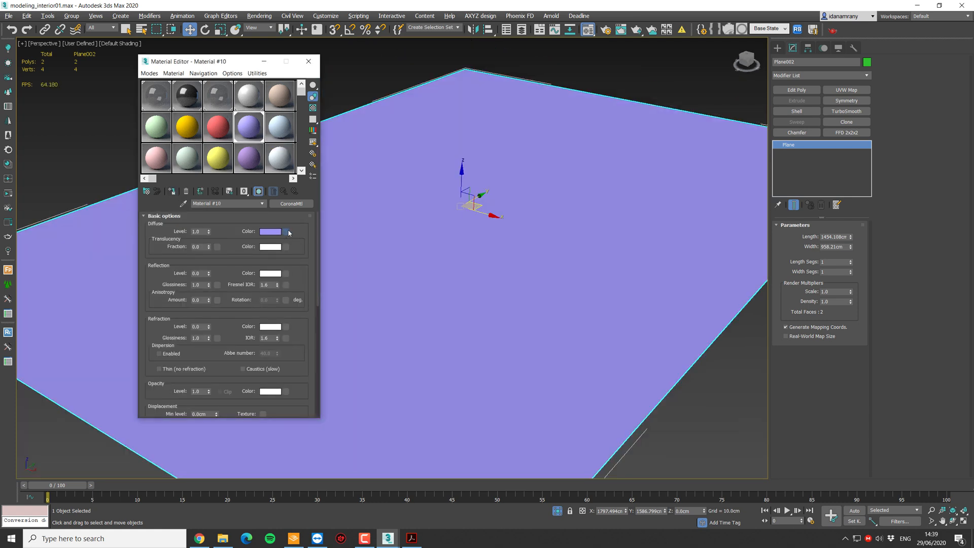
# Add a Tiles map to Material #10's diffuse and bring up its Coordinates settings
pyautogui.click(288, 231)
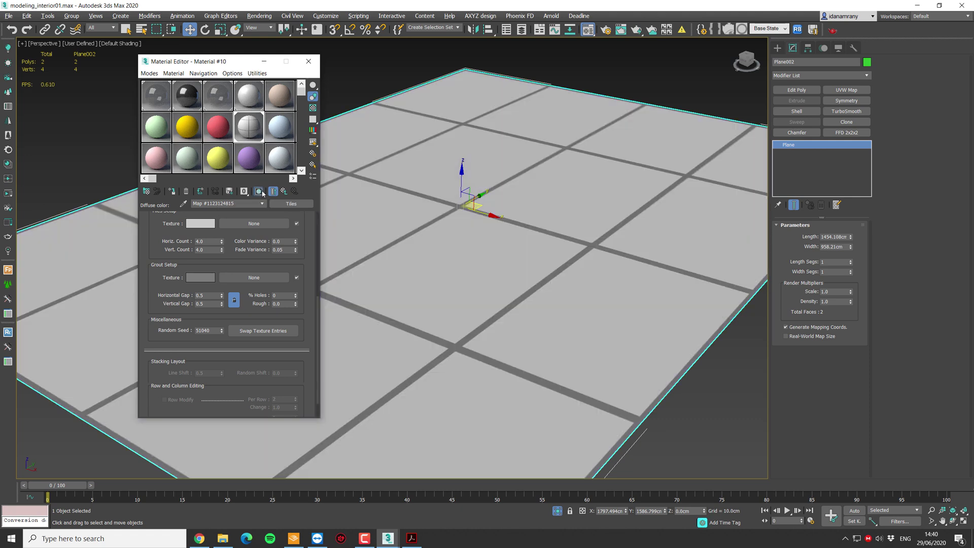
pyautogui.scroll(3)
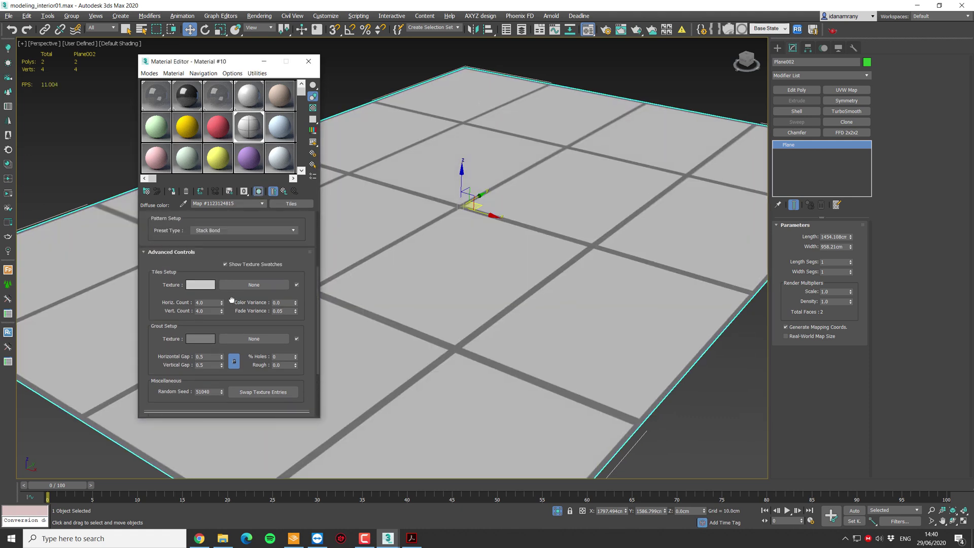
pyautogui.click(162, 215)
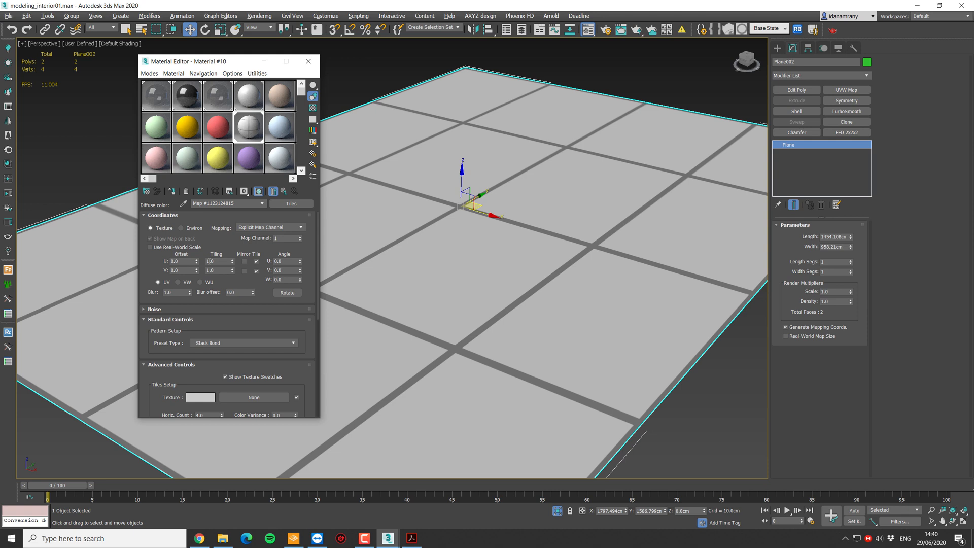
pyautogui.moveTo(219, 269)
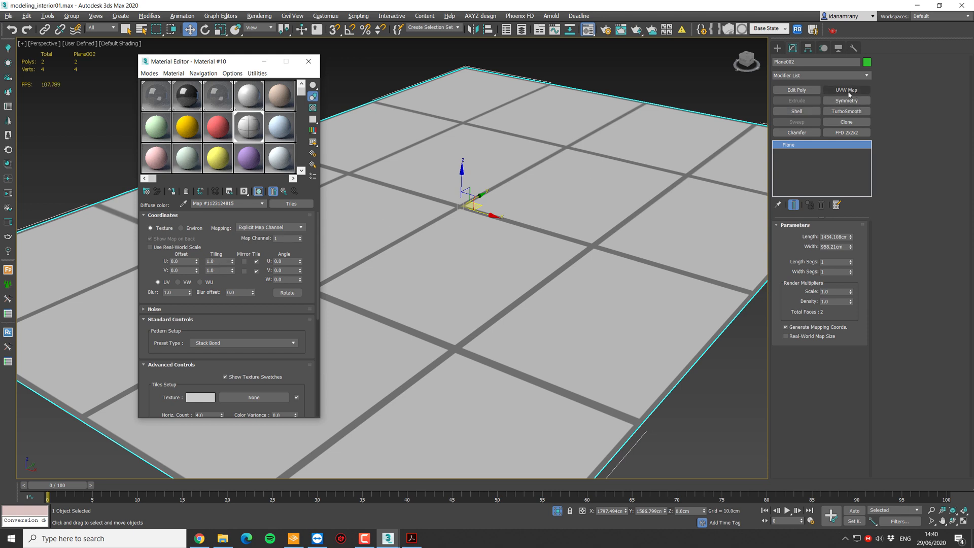
# Add a real-world-size UVW Map to the floor and set the Tiles map to real-world scale
pyautogui.click(845, 90)
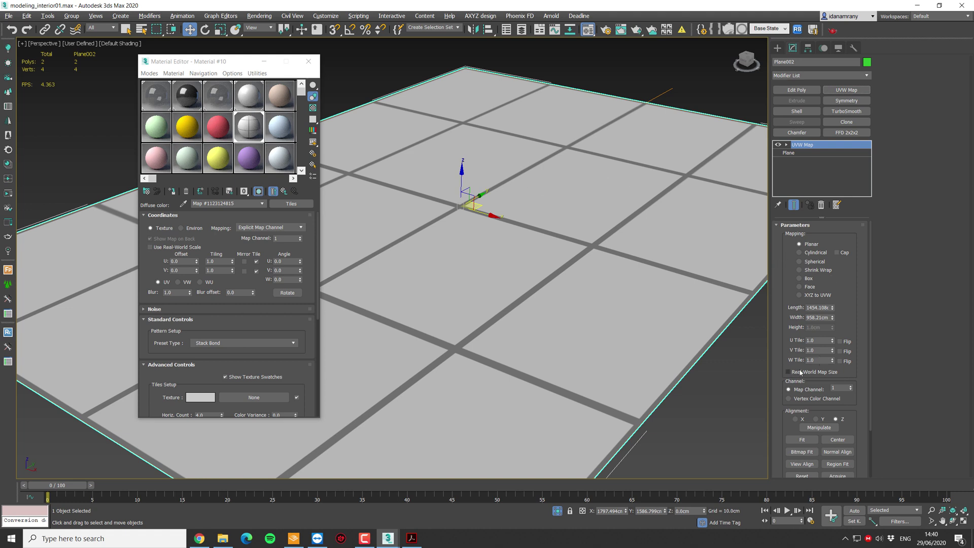
pyautogui.click(789, 371)
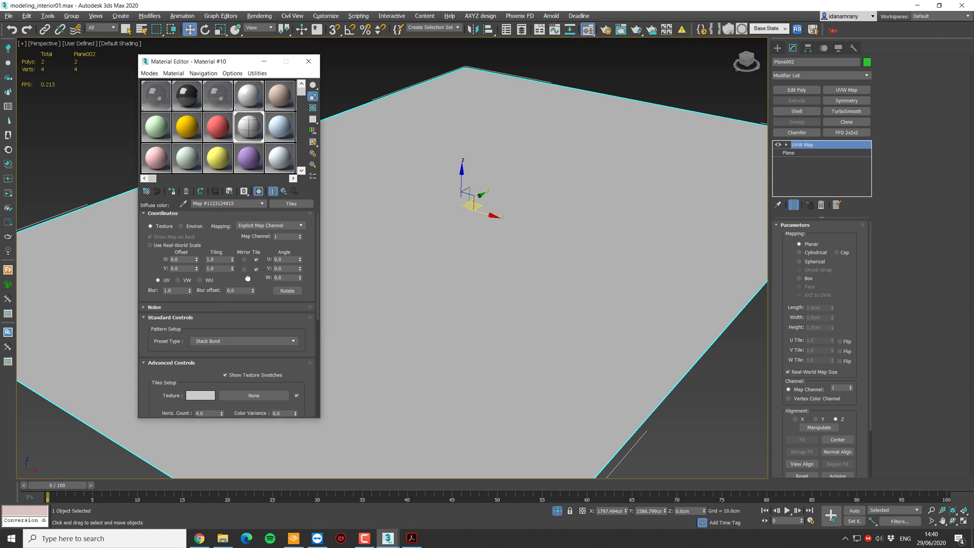
pyautogui.click(163, 213)
pyautogui.write('1')
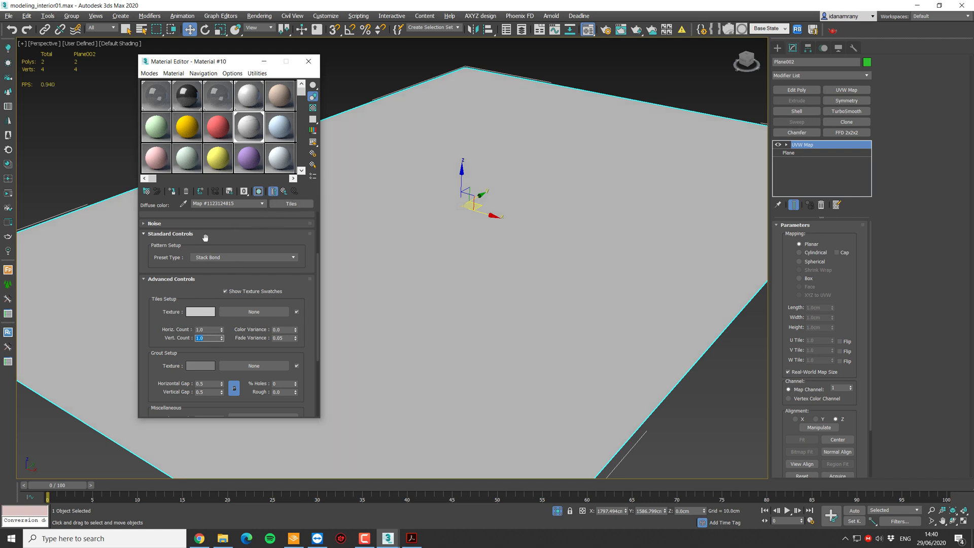
pyautogui.click(162, 216)
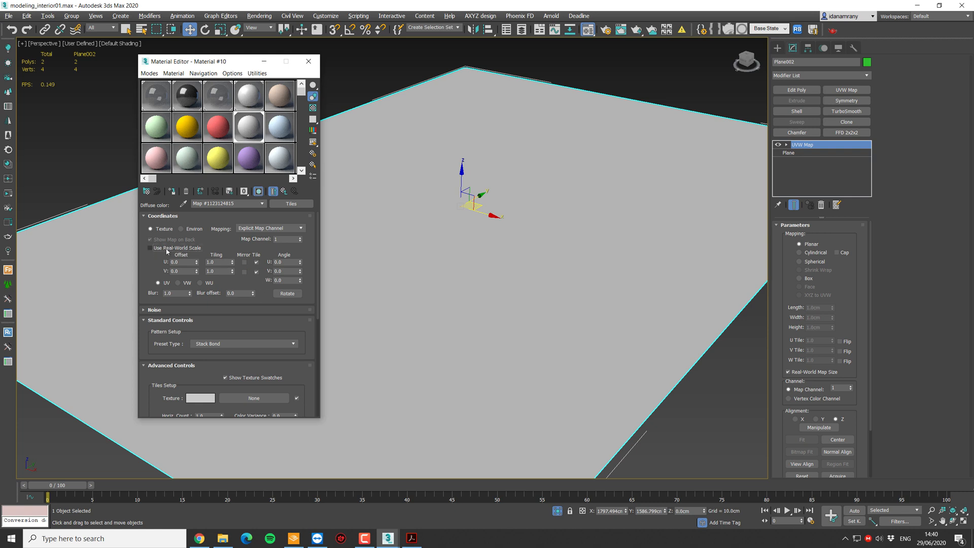
pyautogui.click(150, 248)
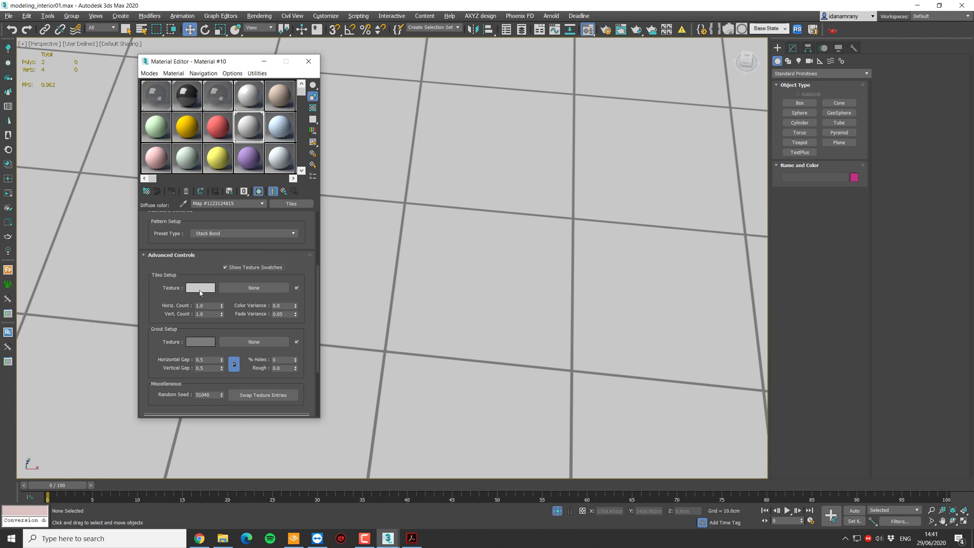
# Keep white tiles with solid black grout in the Tiles map and bring up the editor Modes menu
pyautogui.click(200, 288)
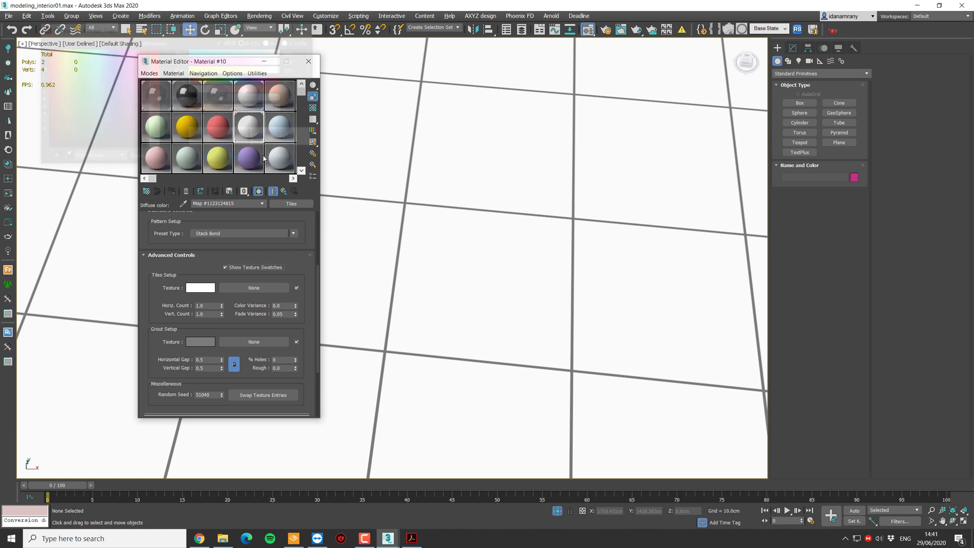
pyautogui.click(200, 341)
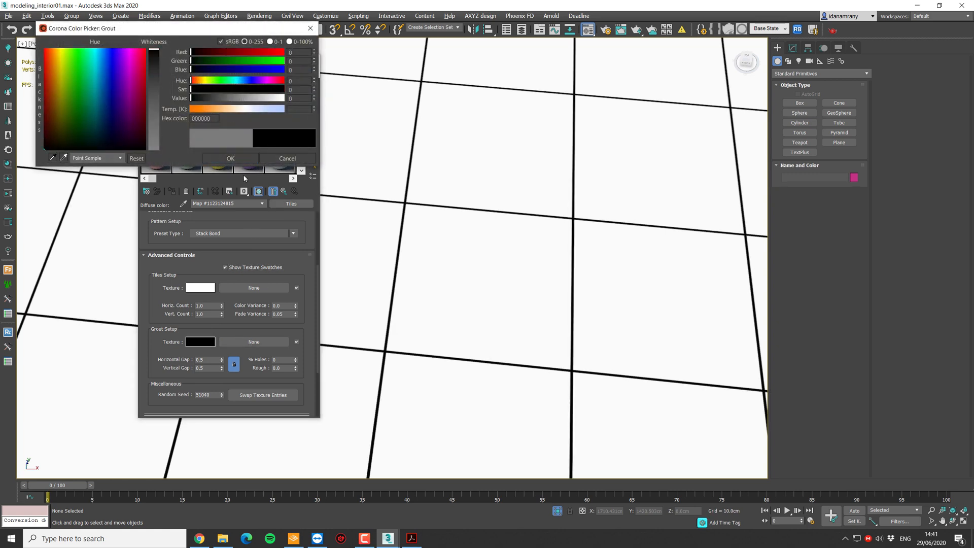
pyautogui.click(287, 157)
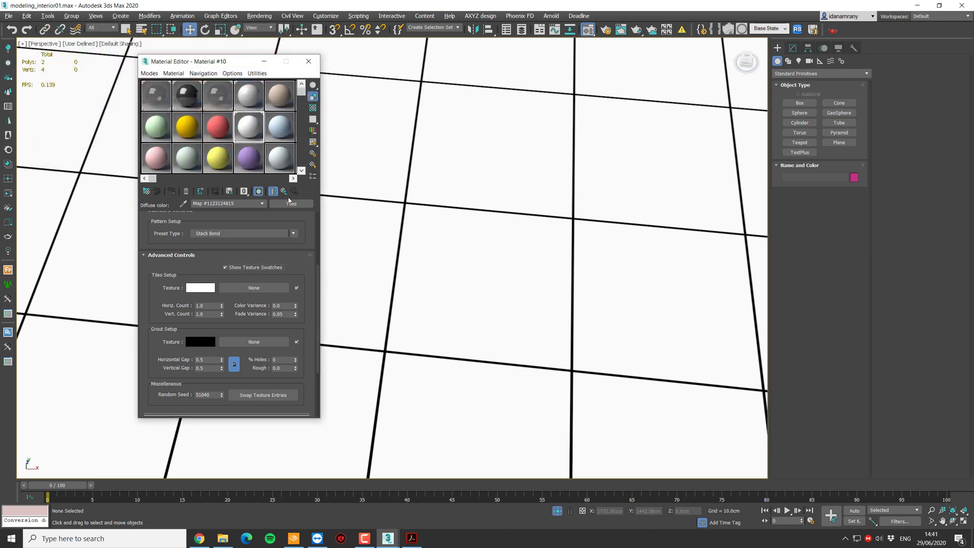
pyautogui.click(282, 191)
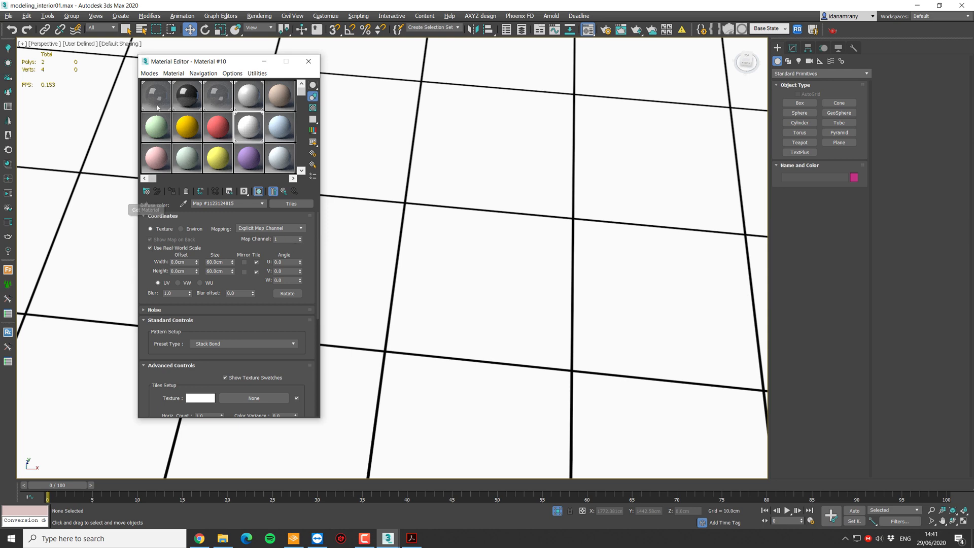
pyautogui.click(149, 73)
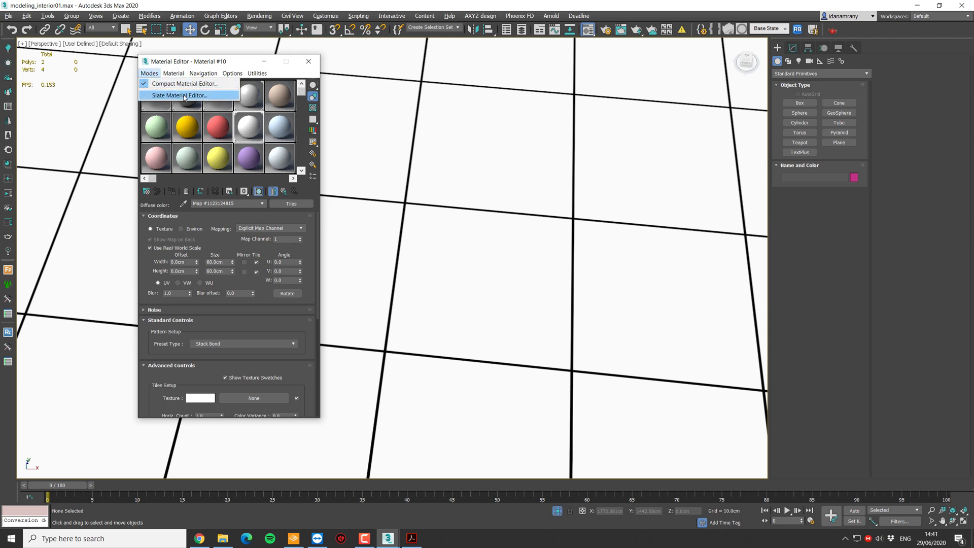
# In Slate Editor, build a Mix map with Tiles as Mix Amount and concrete in Color 2
pyautogui.click(180, 95)
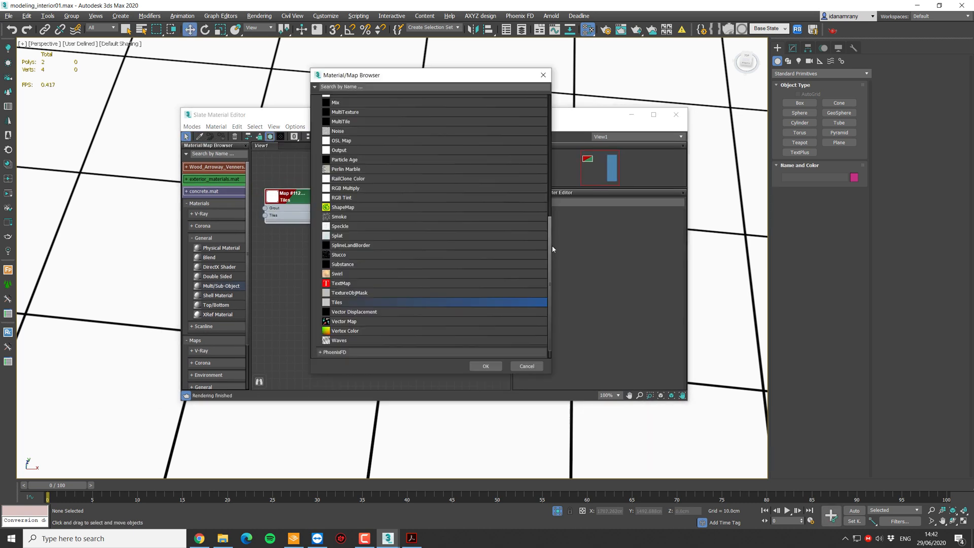
pyautogui.scroll(3)
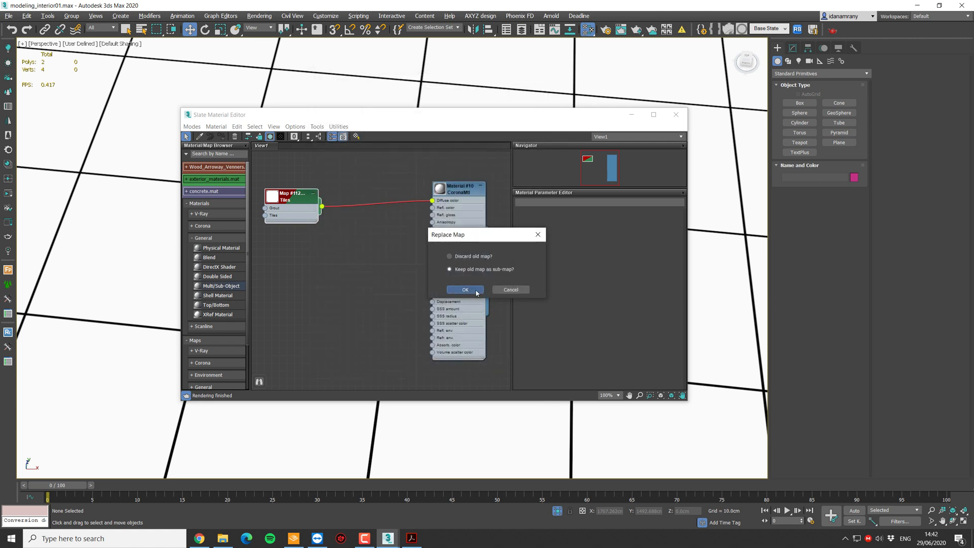
pyautogui.click(464, 289)
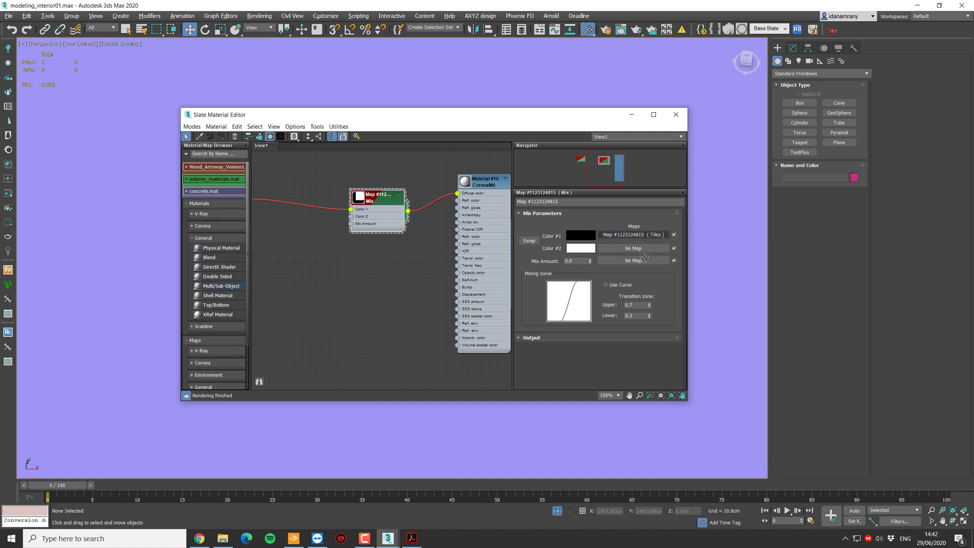
pyautogui.moveTo(640, 264)
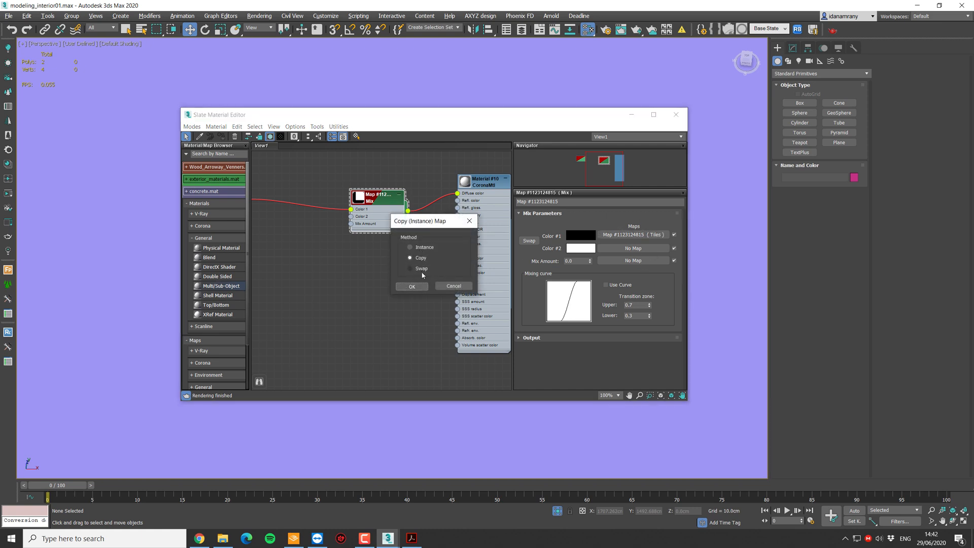
pyautogui.click(411, 286)
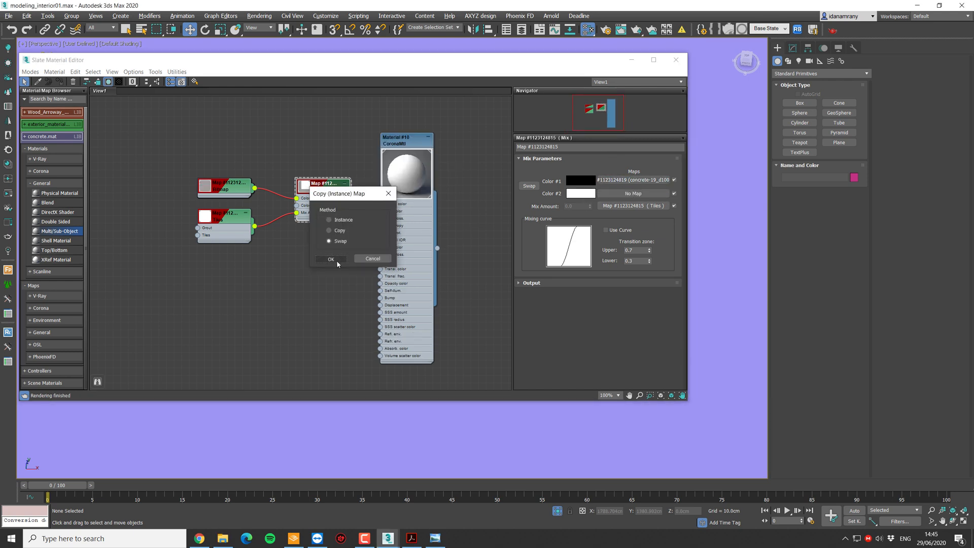
pyautogui.click(332, 260)
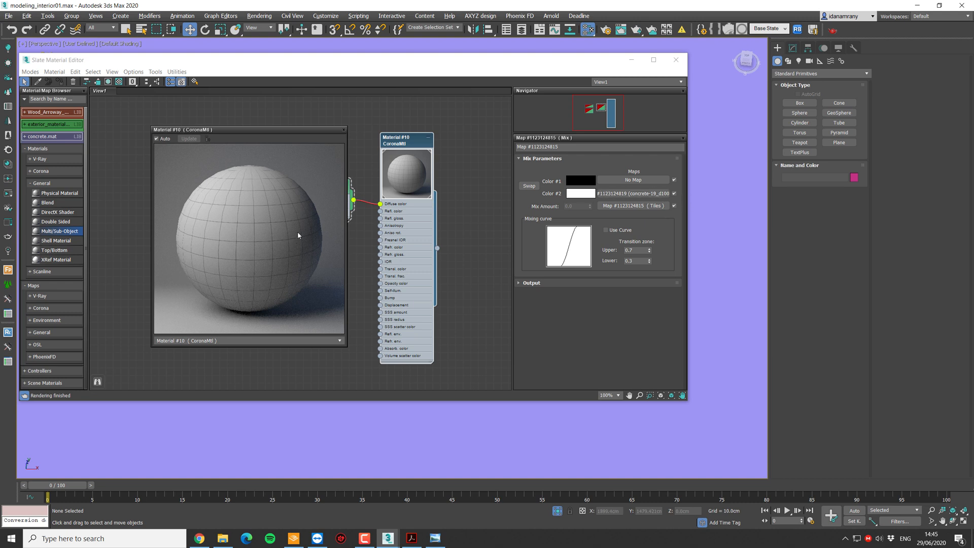
pyautogui.moveTo(266, 198)
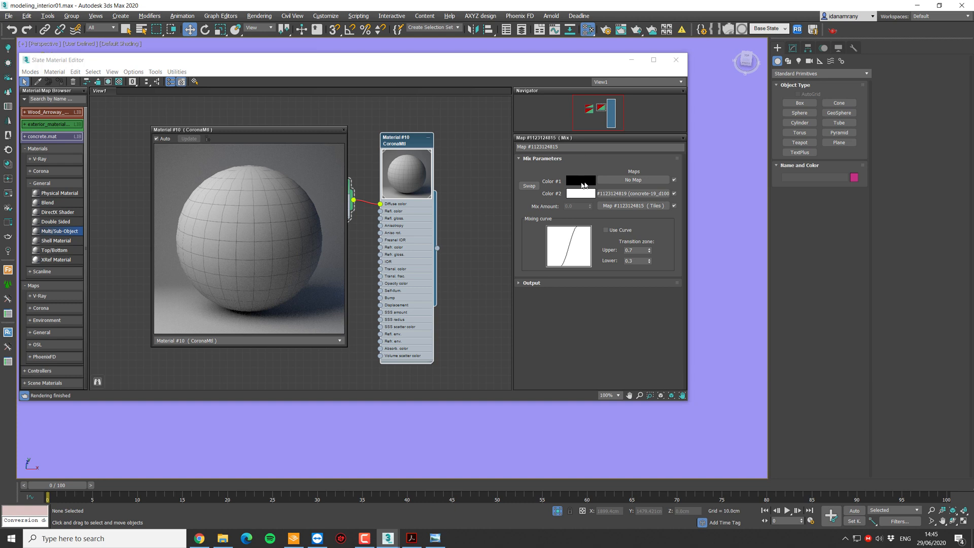
# Lighten the Mix map's Color 1 grout from black to dark grey, then reselect the CoronaMtl node
pyautogui.click(580, 181)
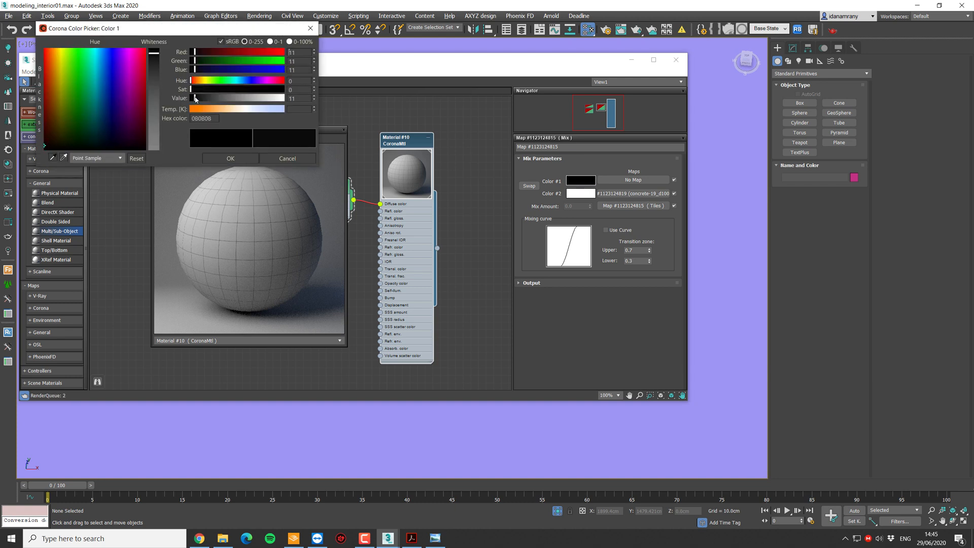
pyautogui.moveTo(195, 98); pyautogui.dragTo(270, 98)
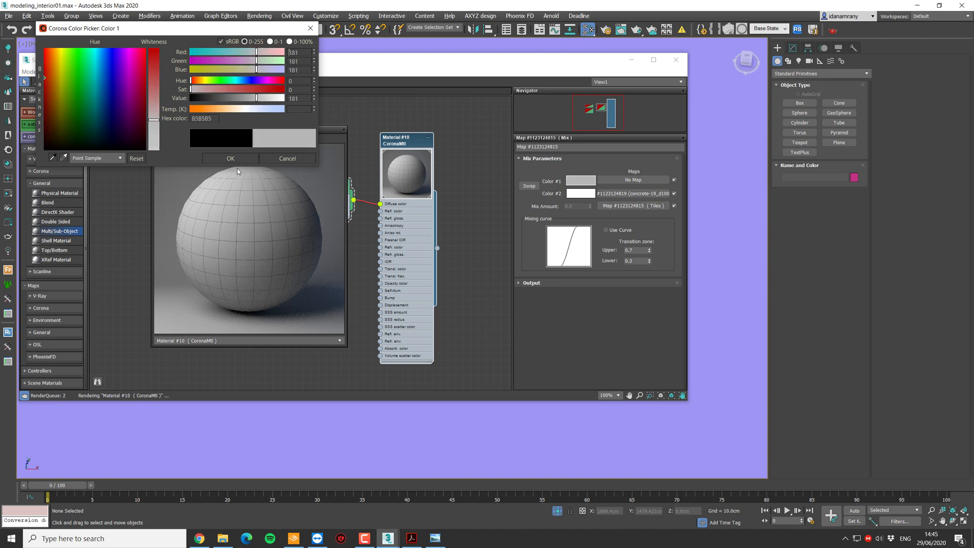
pyautogui.click(229, 158)
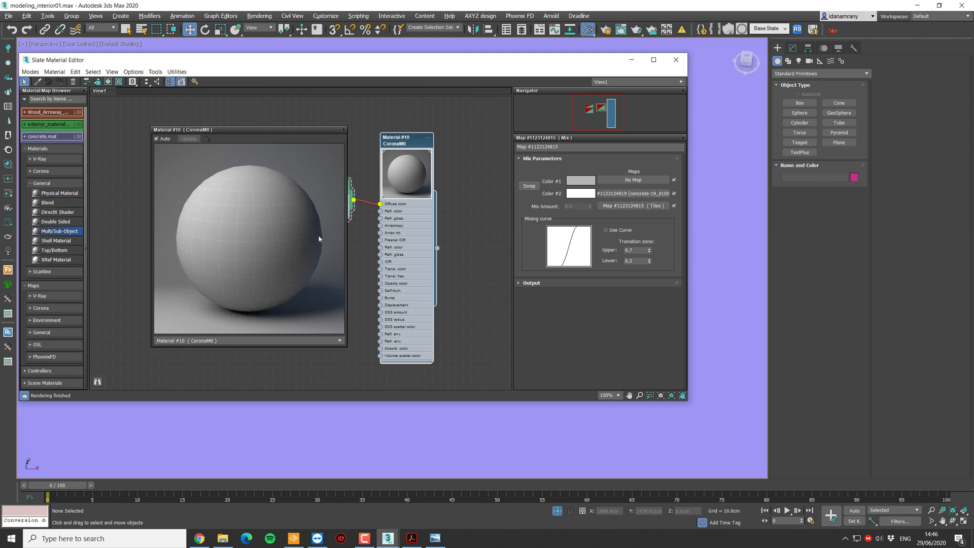
pyautogui.click(580, 180)
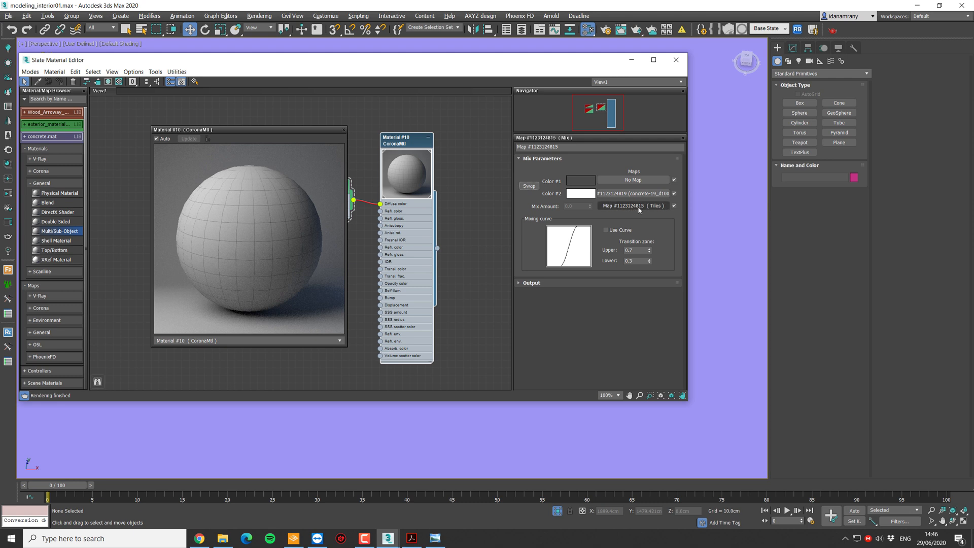
pyautogui.rightClick(634, 205)
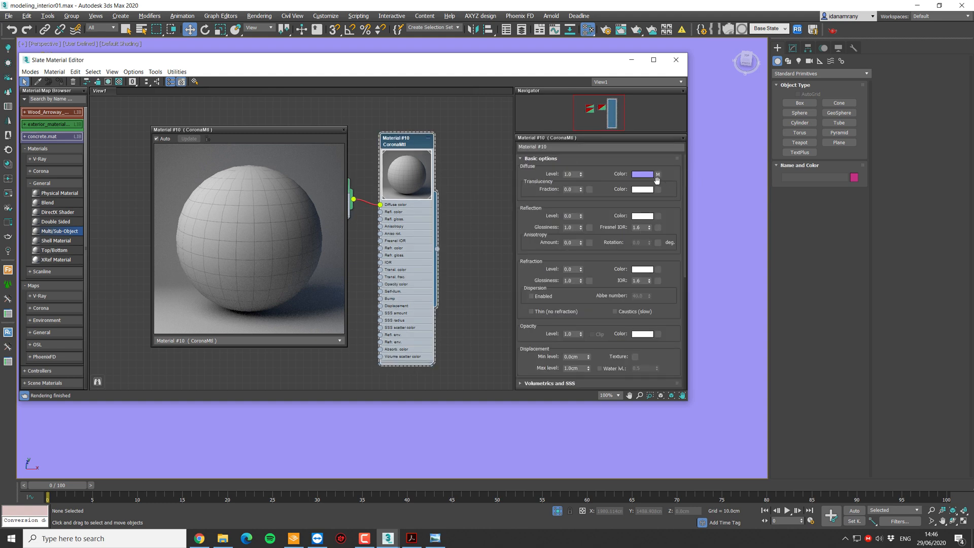
# Paste the Mix map as instances into Bump, Reflection and Refl. glossiness, with reflection amount 50
pyautogui.scroll(-3)
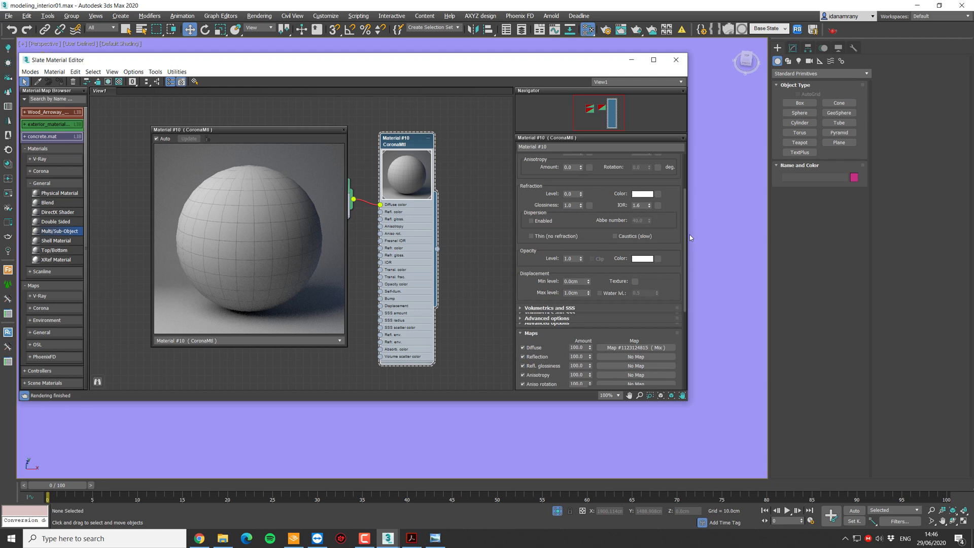
pyautogui.rightClick(635, 353)
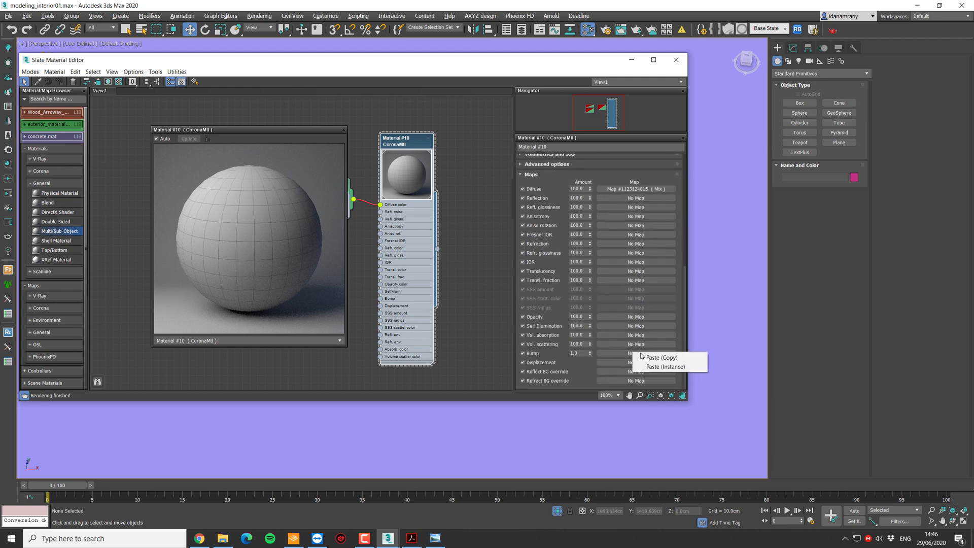
pyautogui.click(660, 357)
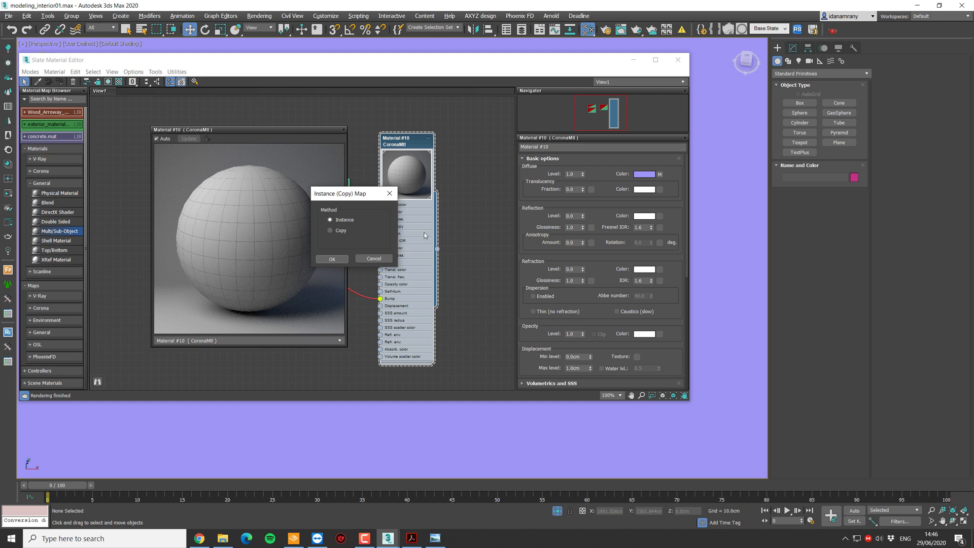
pyautogui.click(331, 258)
pyautogui.write('0.36')
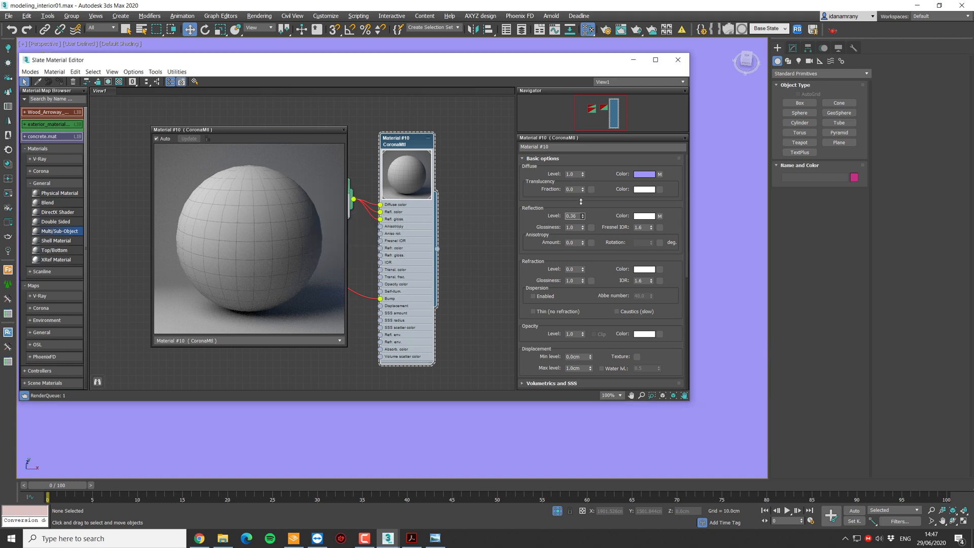
pyautogui.tripleClick(572, 216)
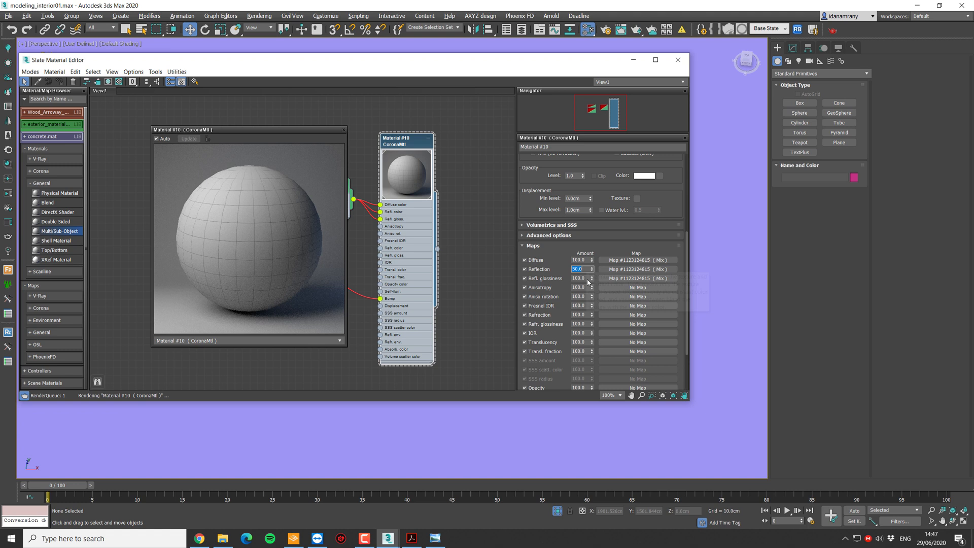
pyautogui.click(580, 277)
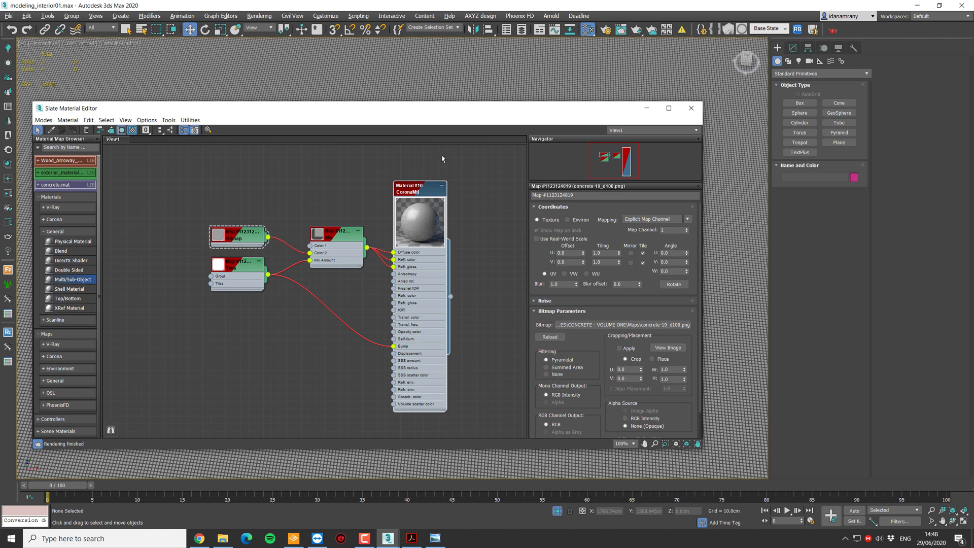
pyautogui.moveTo(439, 90)
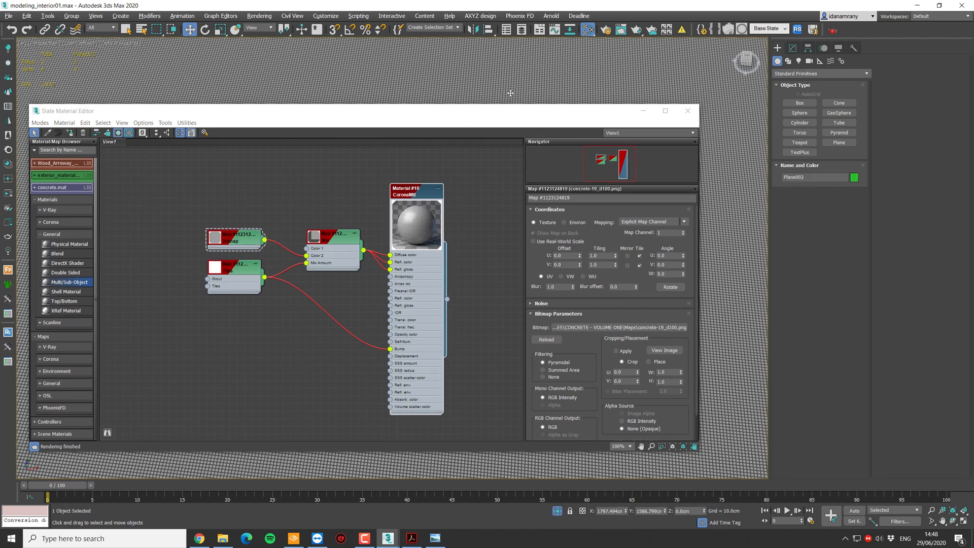
# Add a channel-2 UVW Map to Plane002, set the concrete bitmap to channel 2, length 600
pyautogui.click(846, 90)
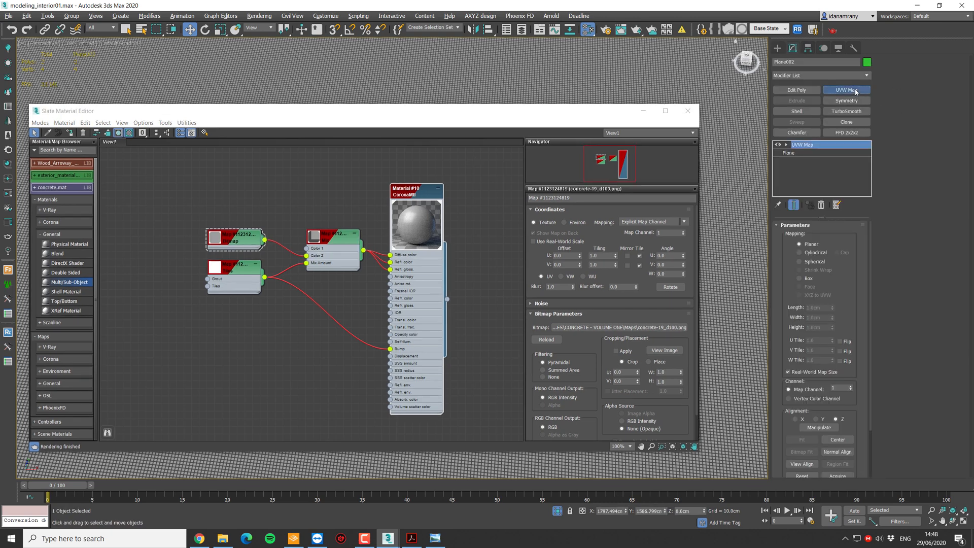
pyautogui.click(846, 90)
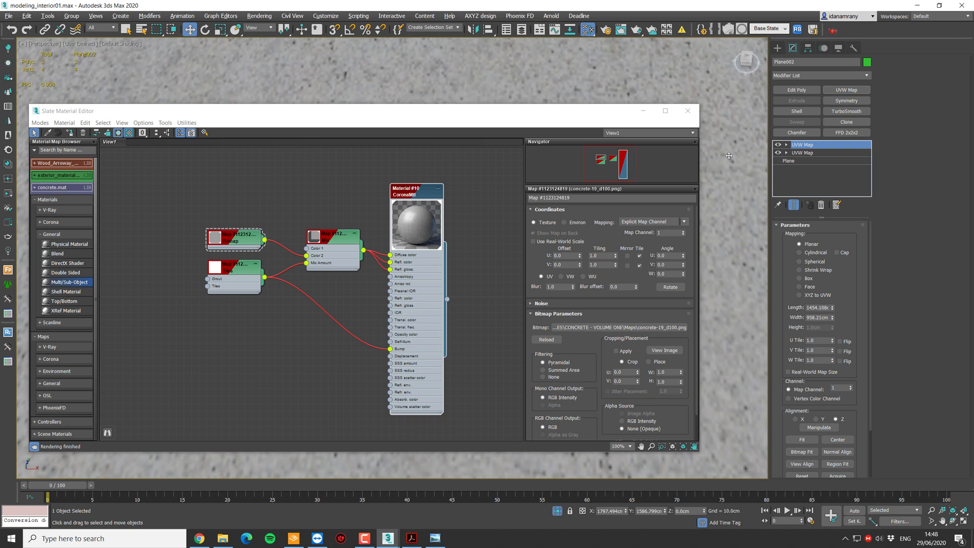
pyautogui.scroll(-3)
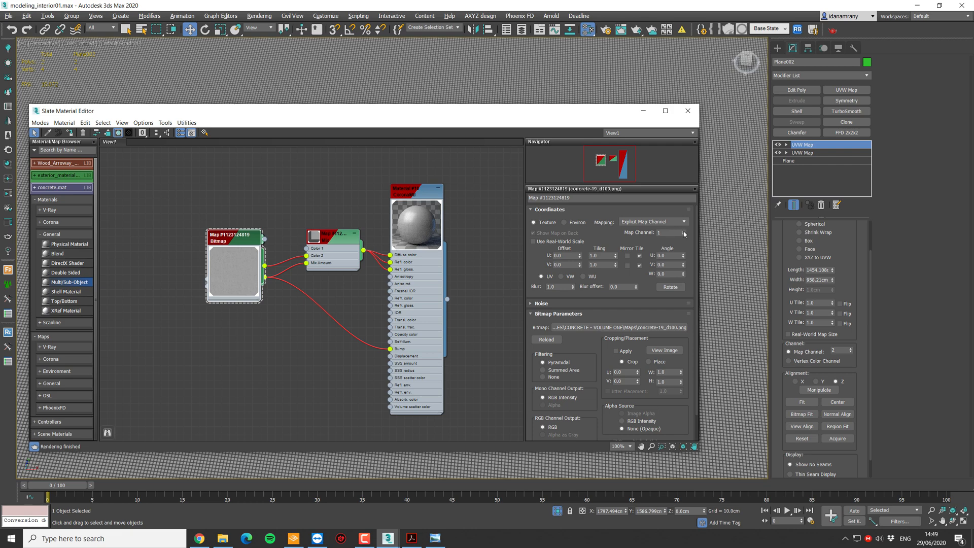
pyautogui.click(686, 111)
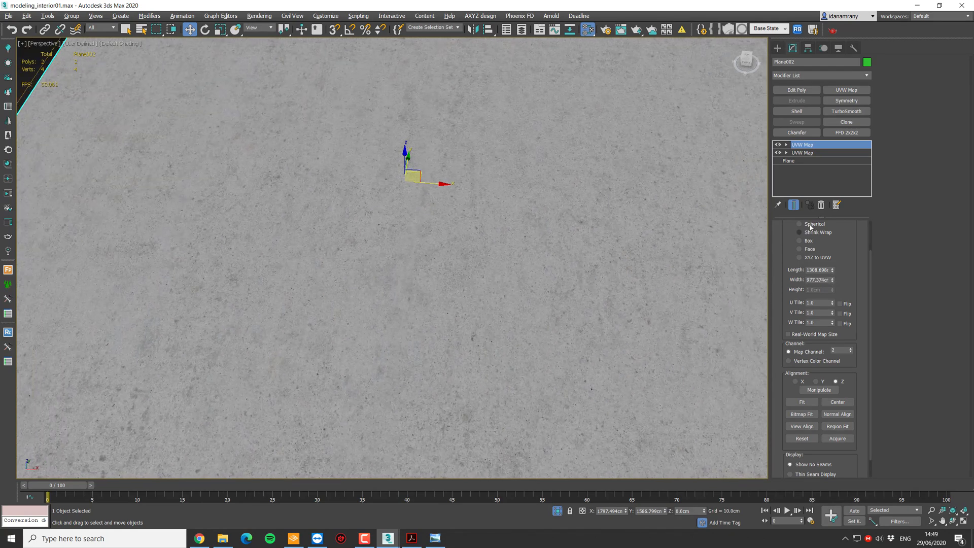
pyautogui.moveTo(832, 276)
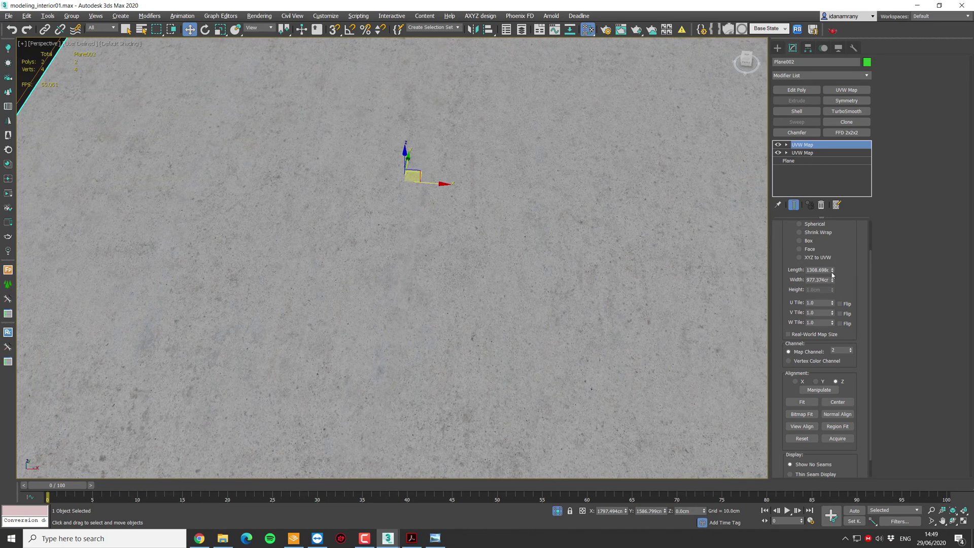
pyautogui.tripleClick(816, 269)
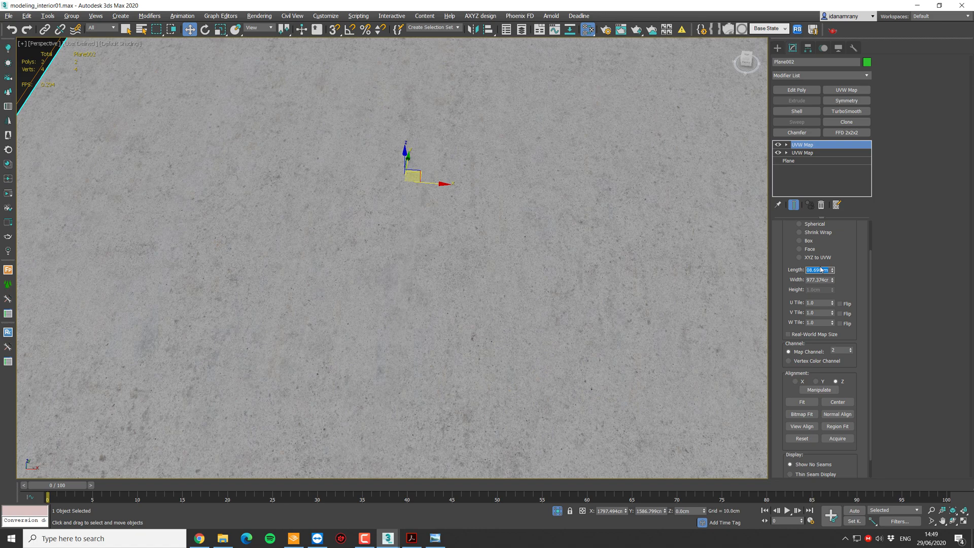
pyautogui.write('600')
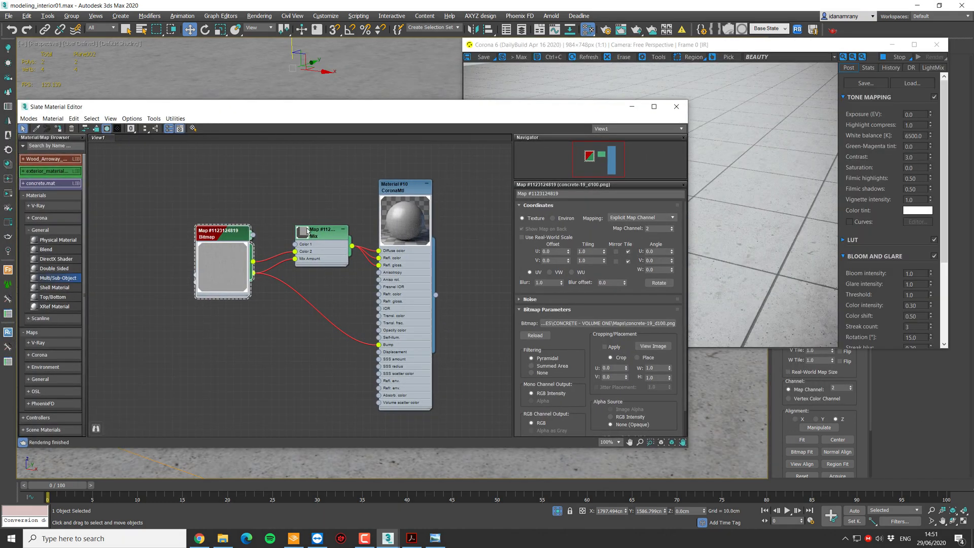
# Set the Tiles map's locked horizontal and vertical gaps to 0.3 and check the bump amount
pyautogui.click(321, 230)
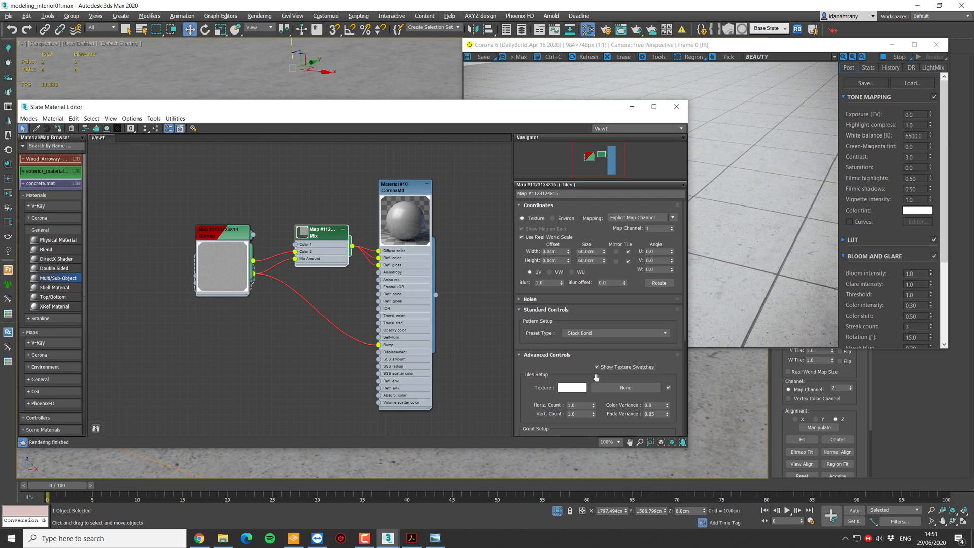
pyautogui.scroll(-3)
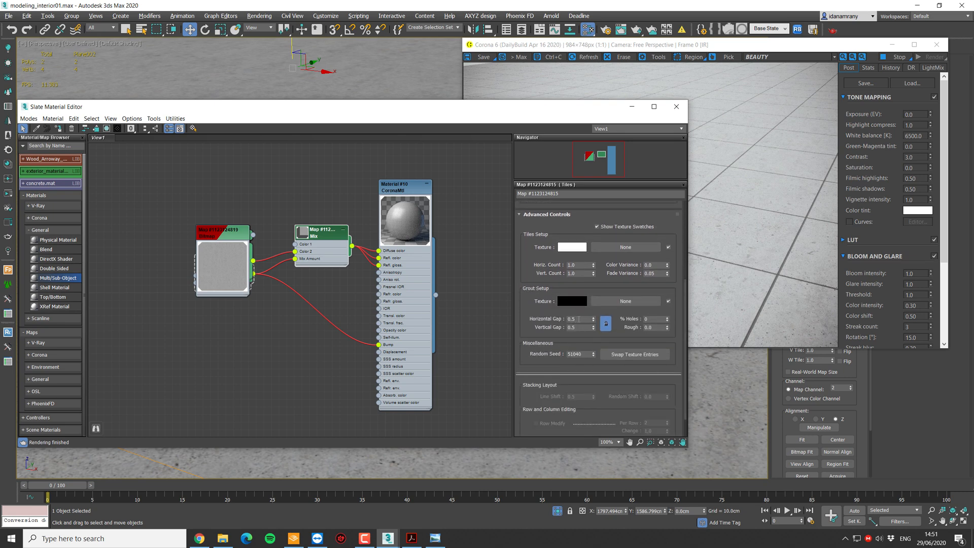
pyautogui.click(594, 321)
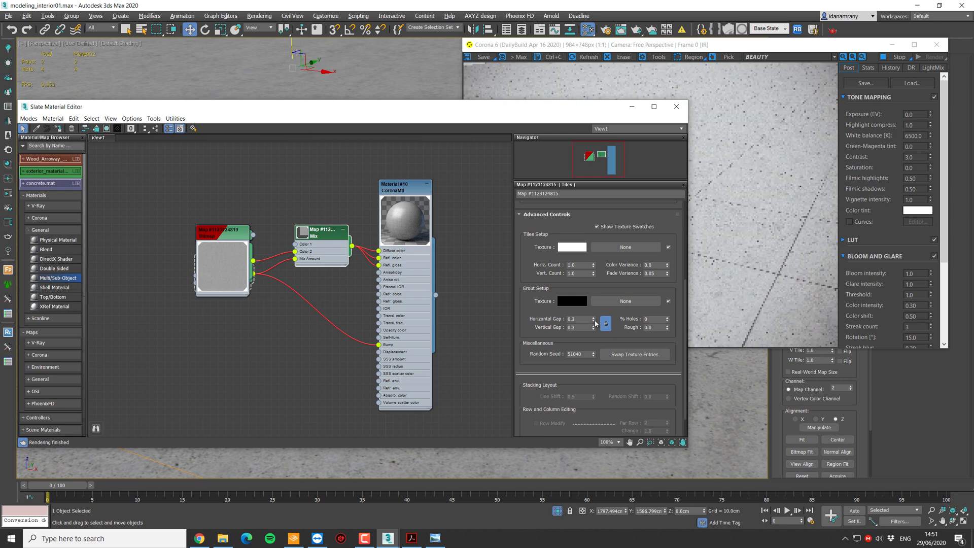
pyautogui.click(604, 322)
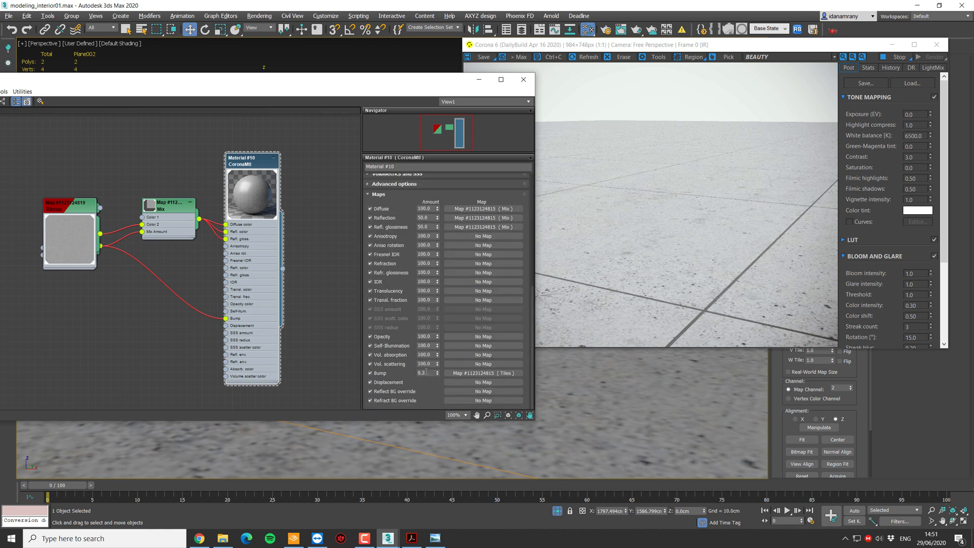
pyautogui.tripleClick(427, 373)
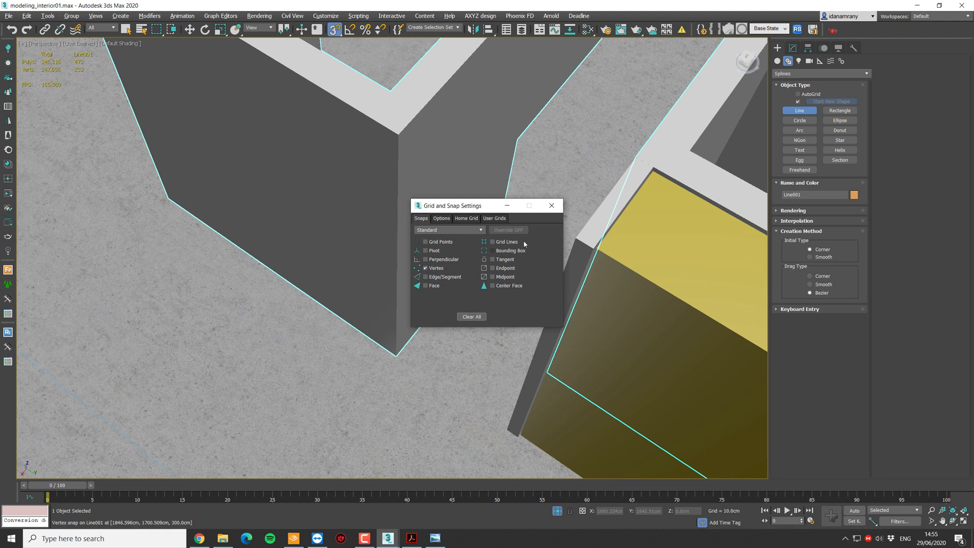
# With vertex snap on, give the wall-tracing line a 300 cm Extrude and a Shell modifier
pyautogui.click(551, 205)
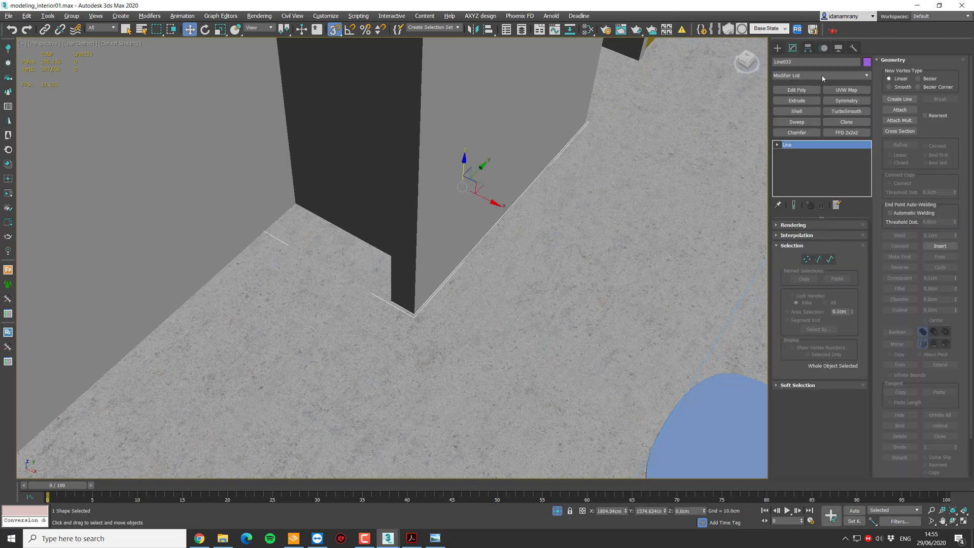
pyautogui.click(796, 100)
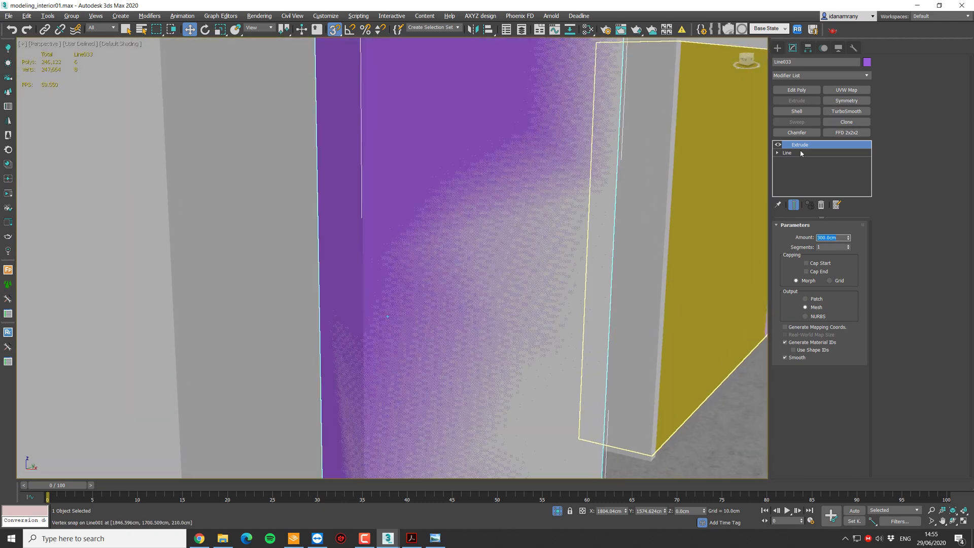
pyautogui.click(796, 111)
pyautogui.write('5')
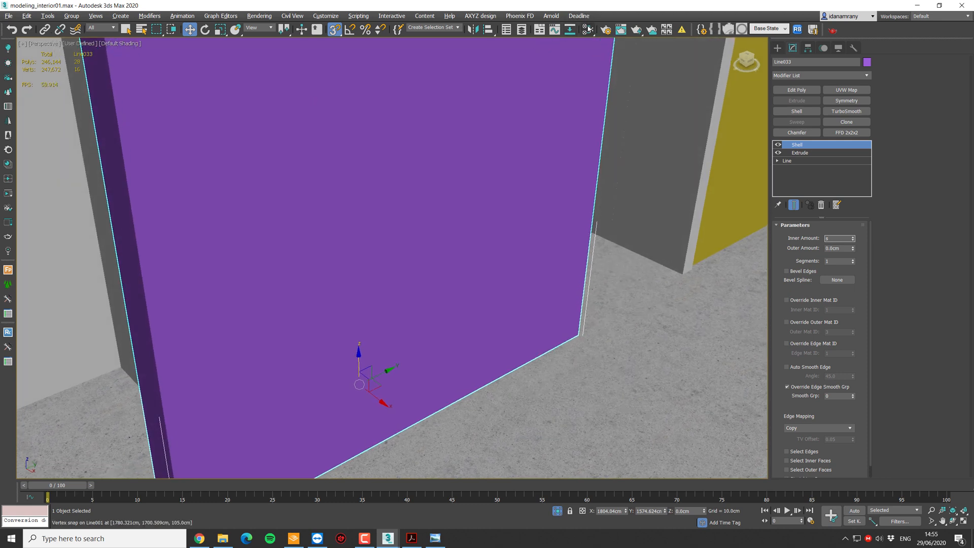
pyautogui.moveTo(586, 29)
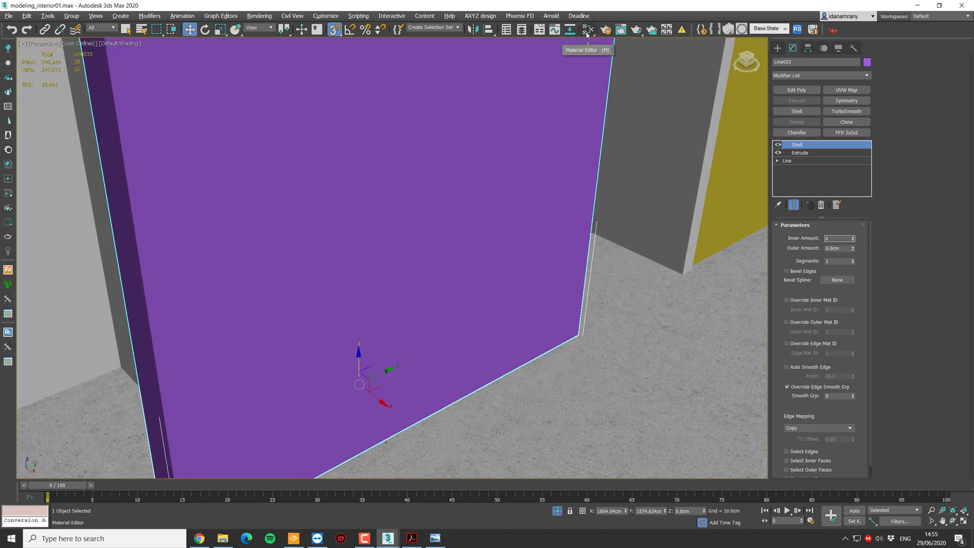
# Create a new CoronaMtl wood material in the Slate Material Editor and open its settings
pyautogui.click(587, 30)
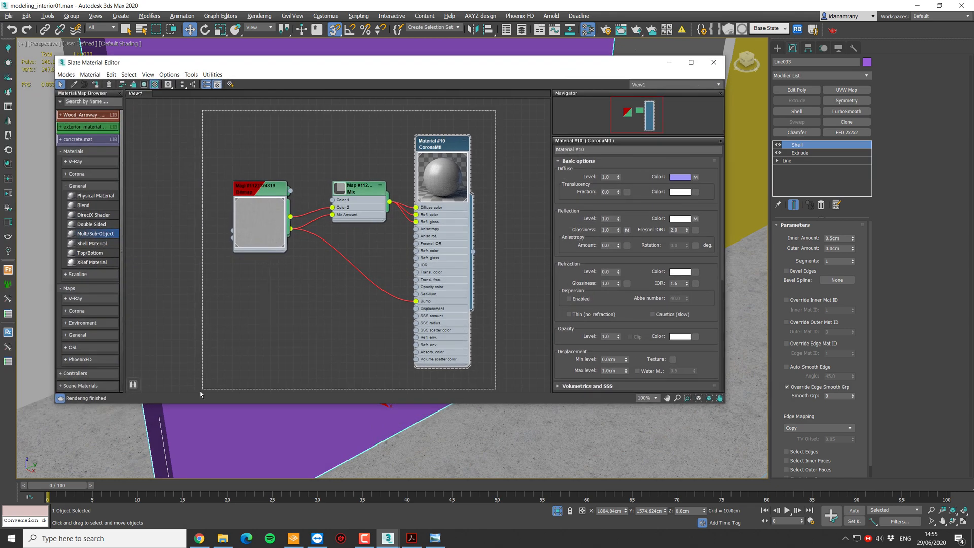
pyautogui.rightClick(339, 211)
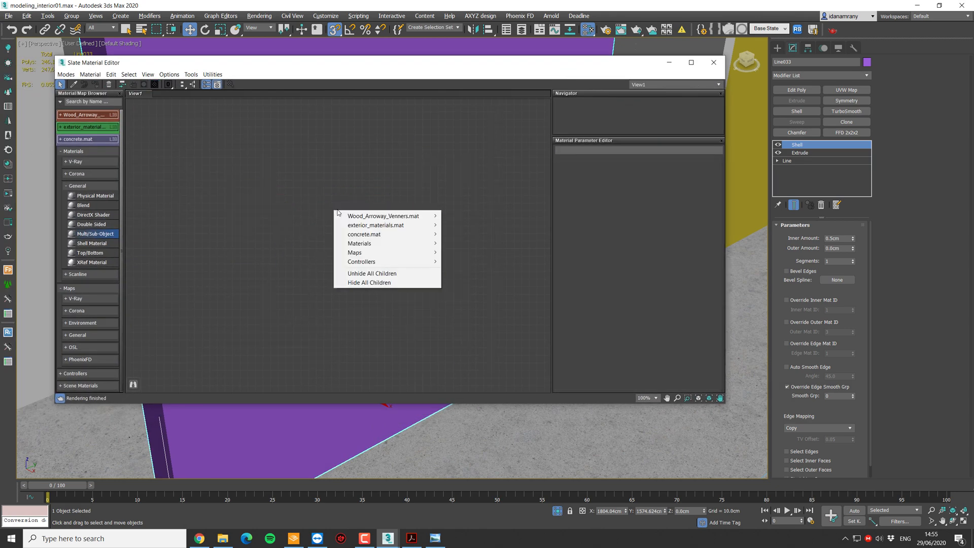
pyautogui.moveTo(330, 231)
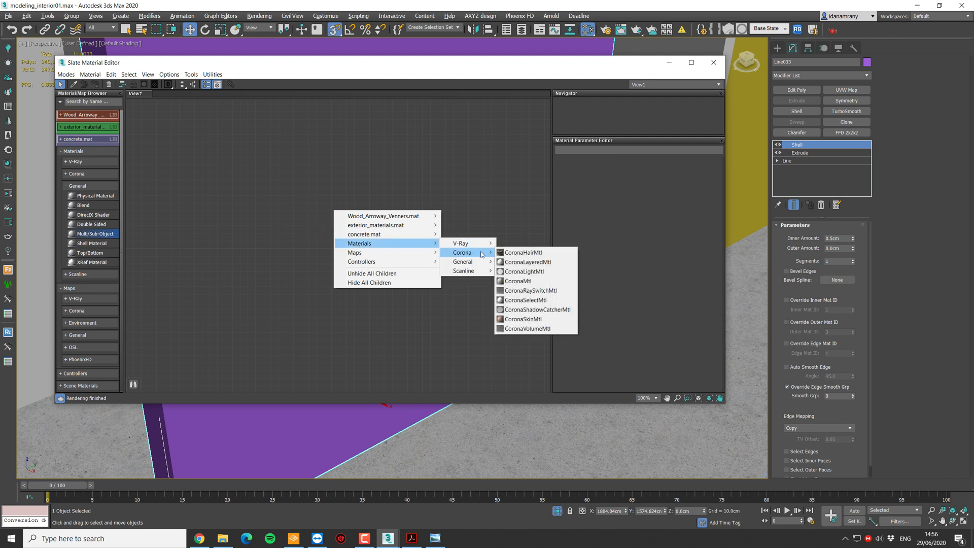
pyautogui.click(518, 280)
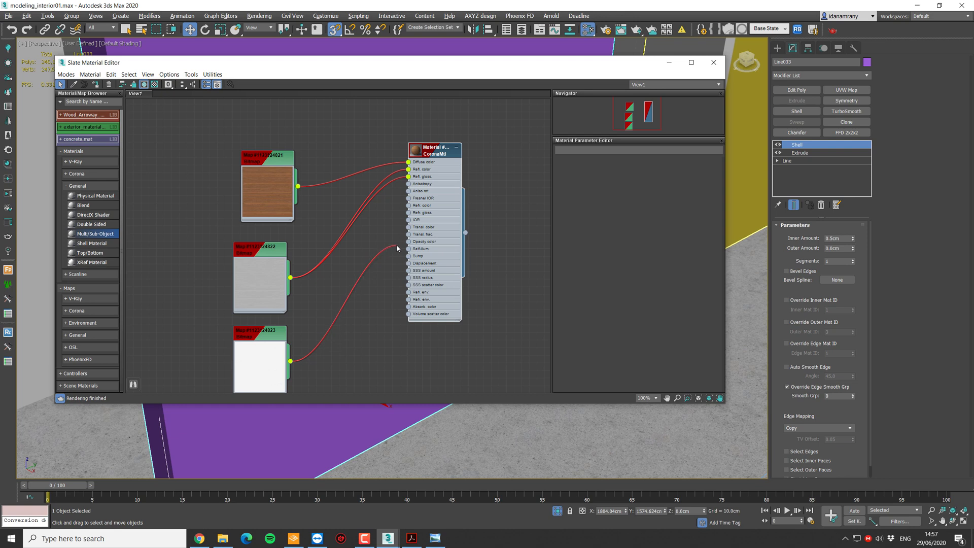
pyautogui.click(433, 151)
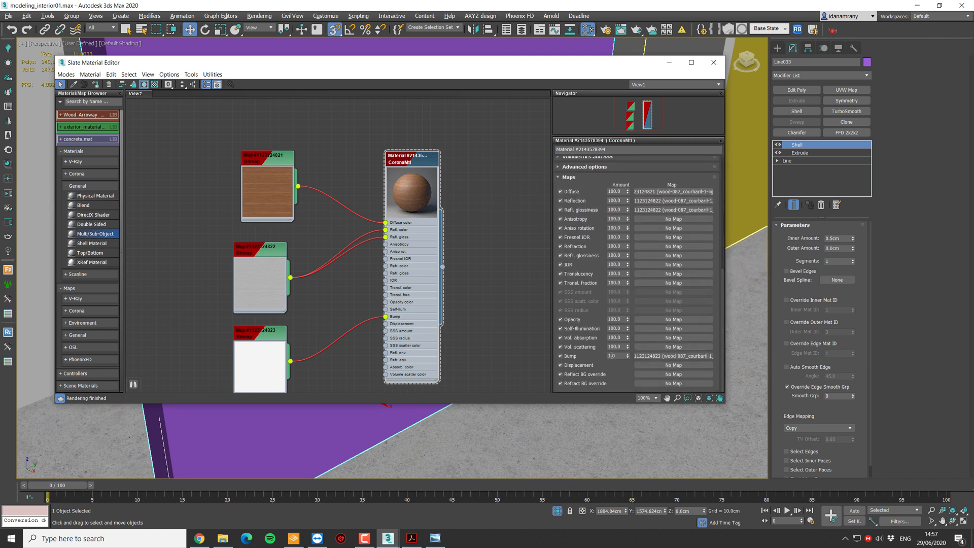
pyautogui.moveTo(611, 356)
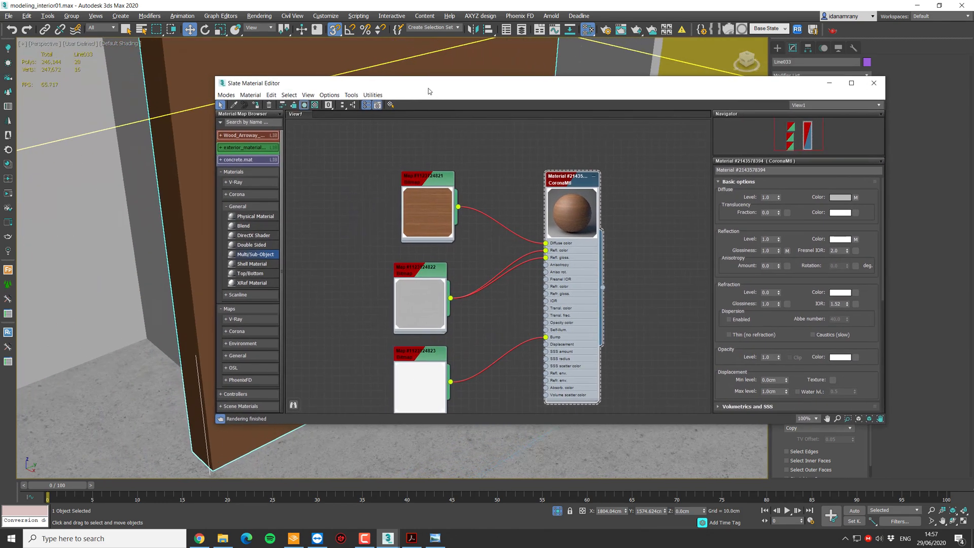
# Add a Box UVW Map modifier to the panel and select its Gizmo to rotate the grain
pyautogui.click(874, 82)
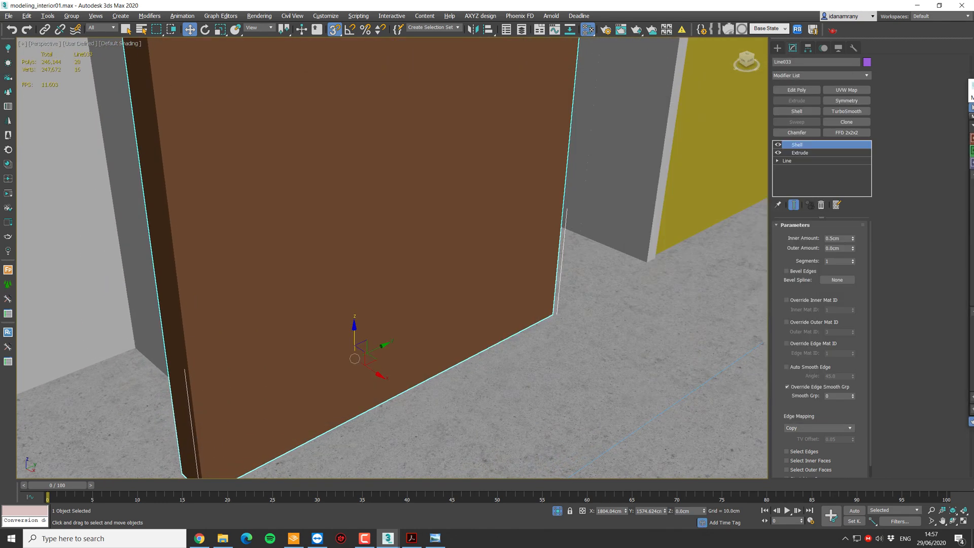
pyautogui.click(846, 90)
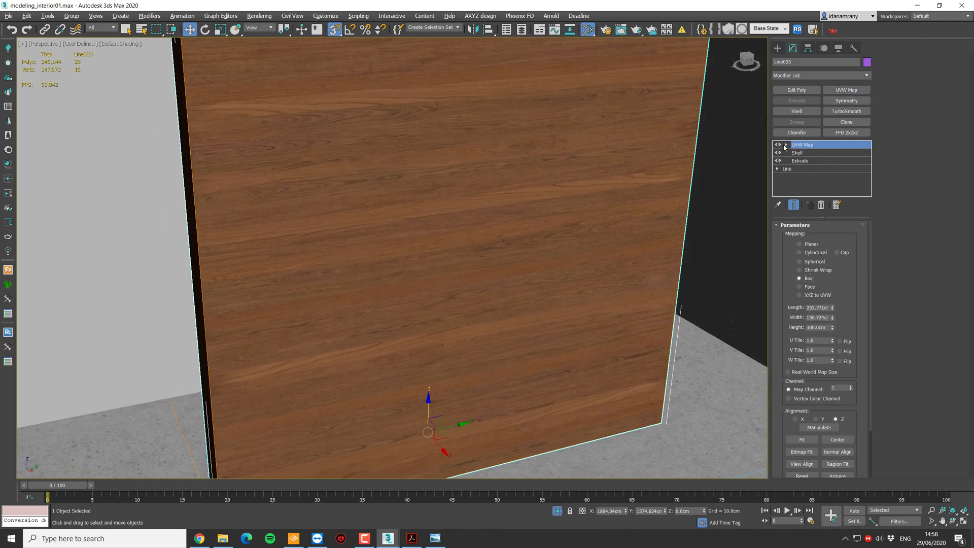
pyautogui.click(785, 145)
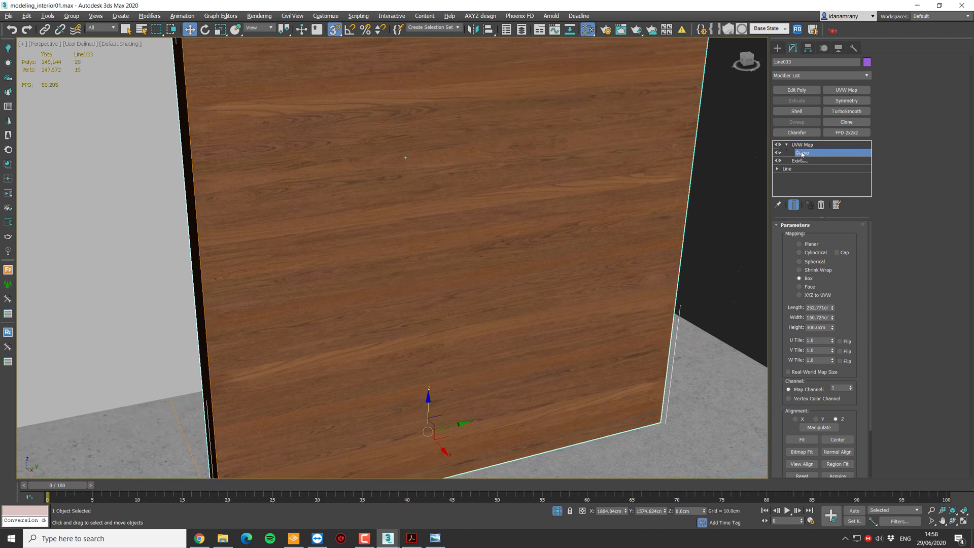
pyautogui.rightClick(405, 155)
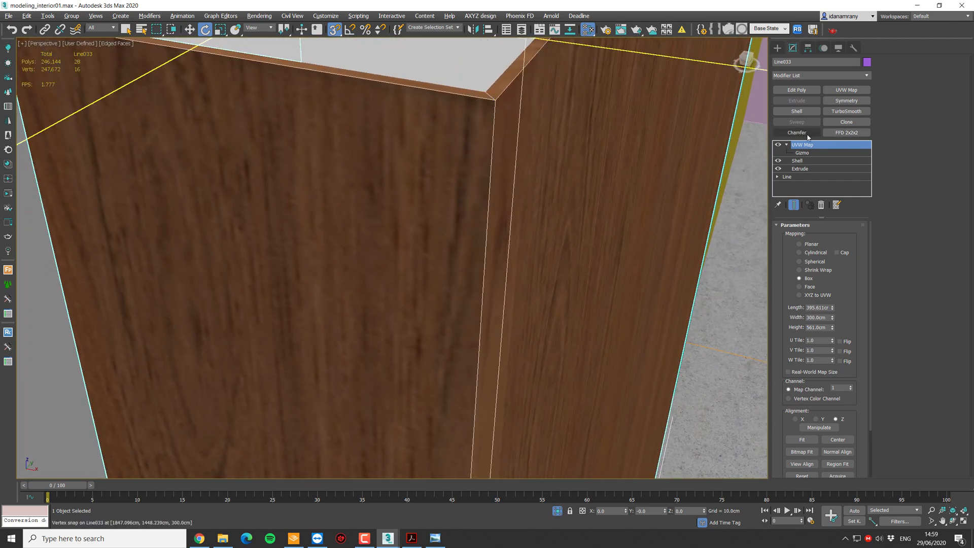
# Add a Chamfer modifier to the wood panel, smoothing chamfers only, and set its amount
pyautogui.click(796, 132)
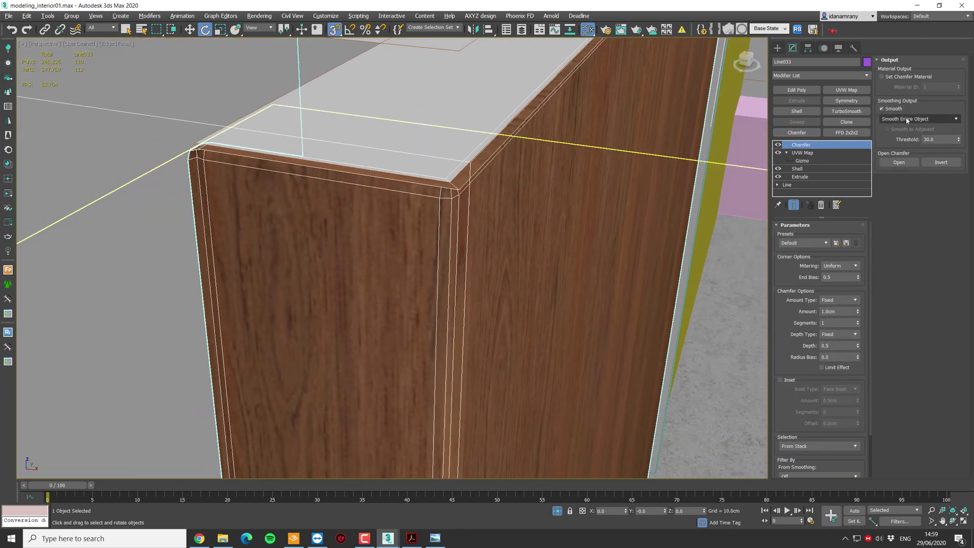
pyautogui.click(918, 119)
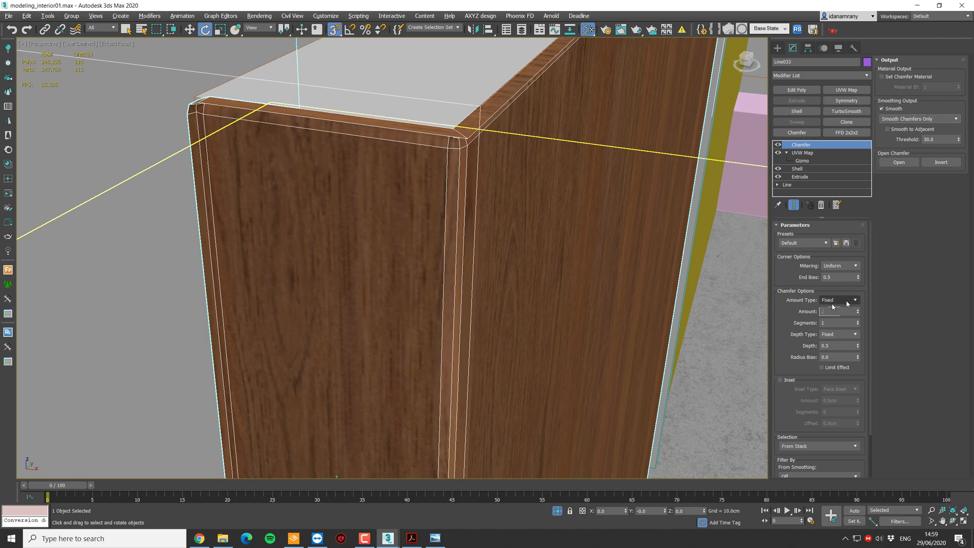
pyautogui.tripleClick(835, 311)
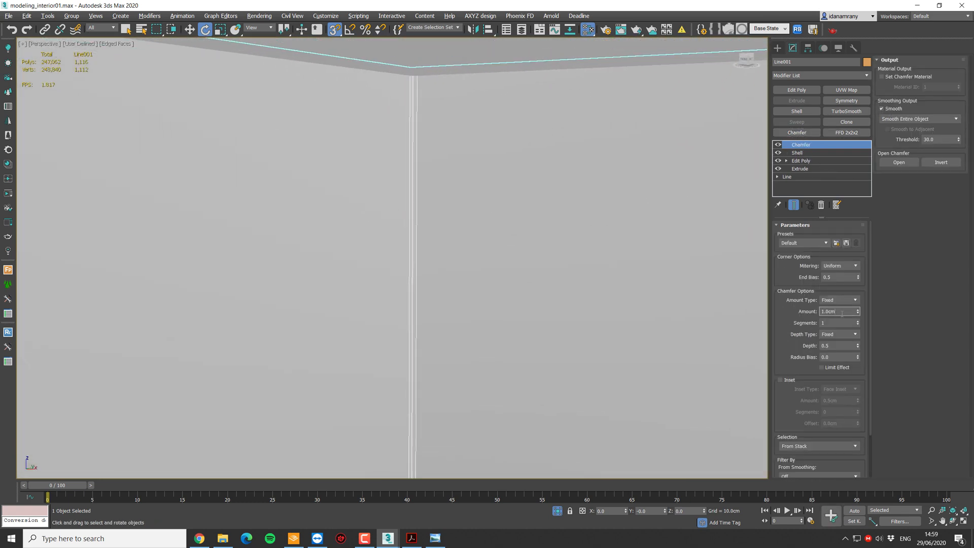
# Give the walls' chamfer a 0.5 cm amount, 2 segments, and smooth chamfers only
pyautogui.tripleClick(836, 311)
pyautogui.write('0.5')
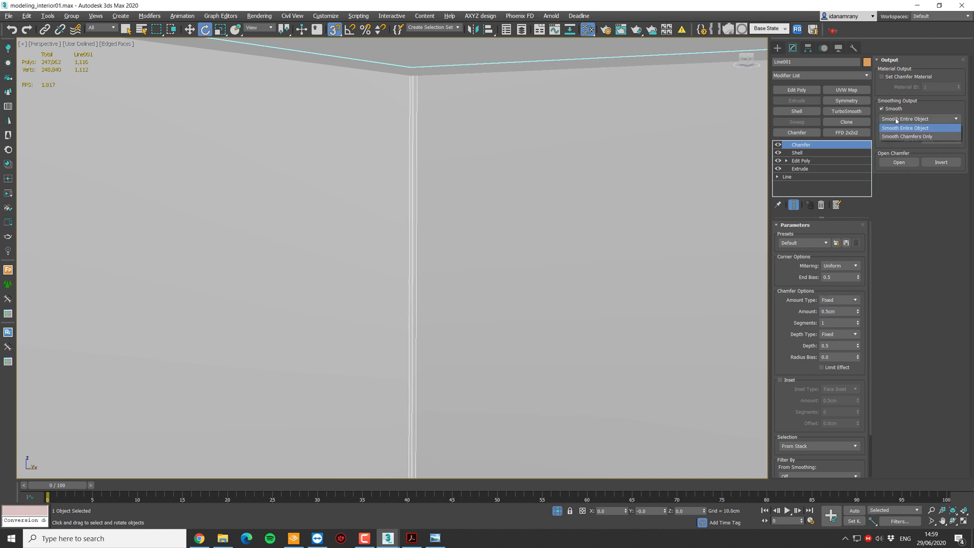
pyautogui.click(907, 136)
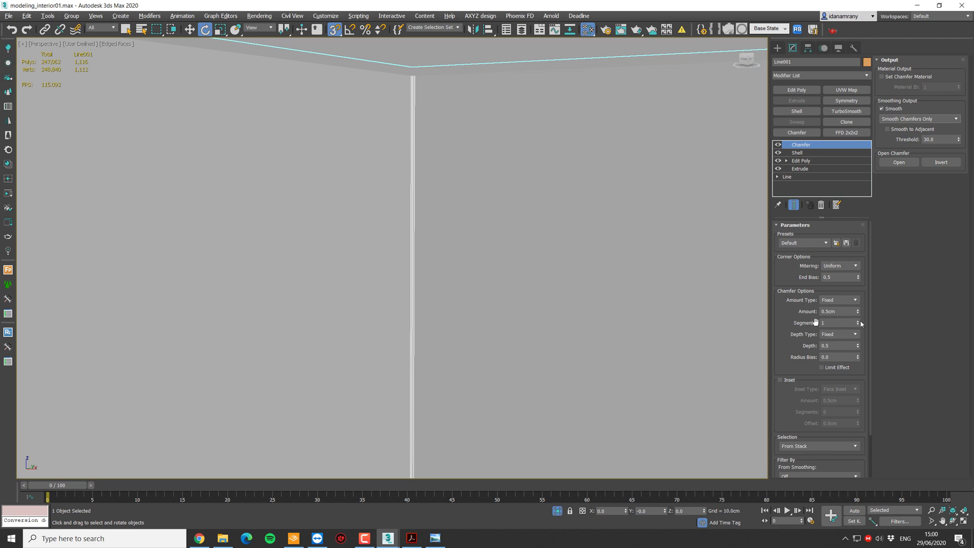
pyautogui.click(857, 321)
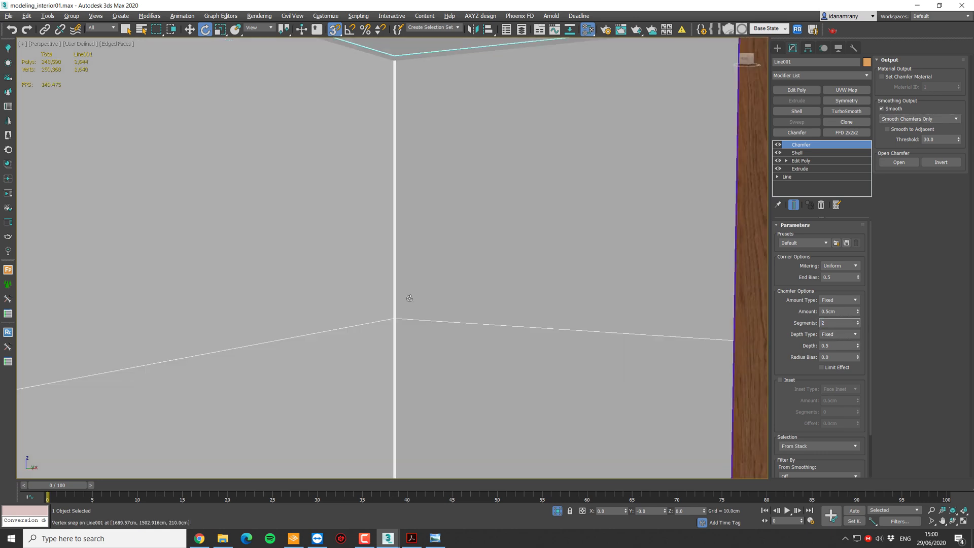
pyautogui.moveTo(431, 268)
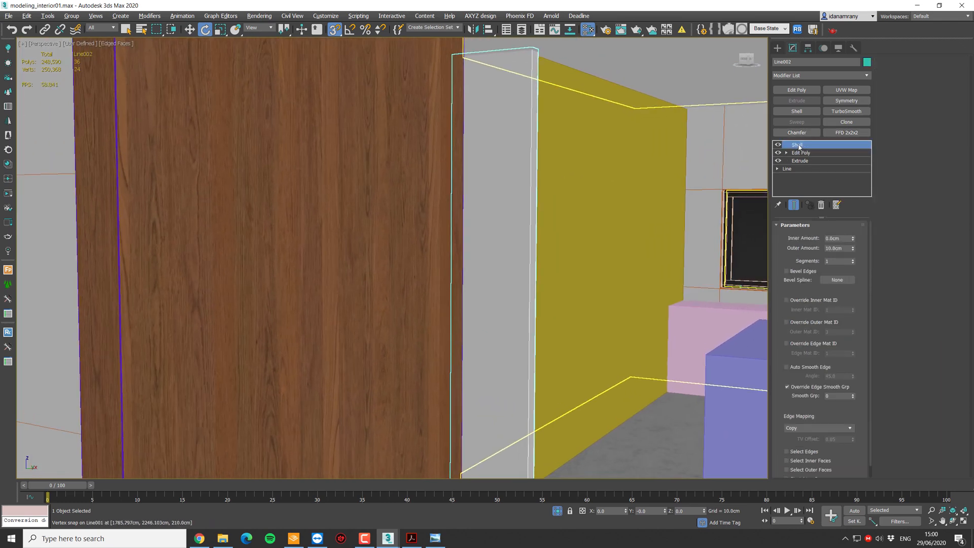
# Bring up Line002's modifier stack menu to paste the chamfer as an instance
pyautogui.rightClick(798, 145)
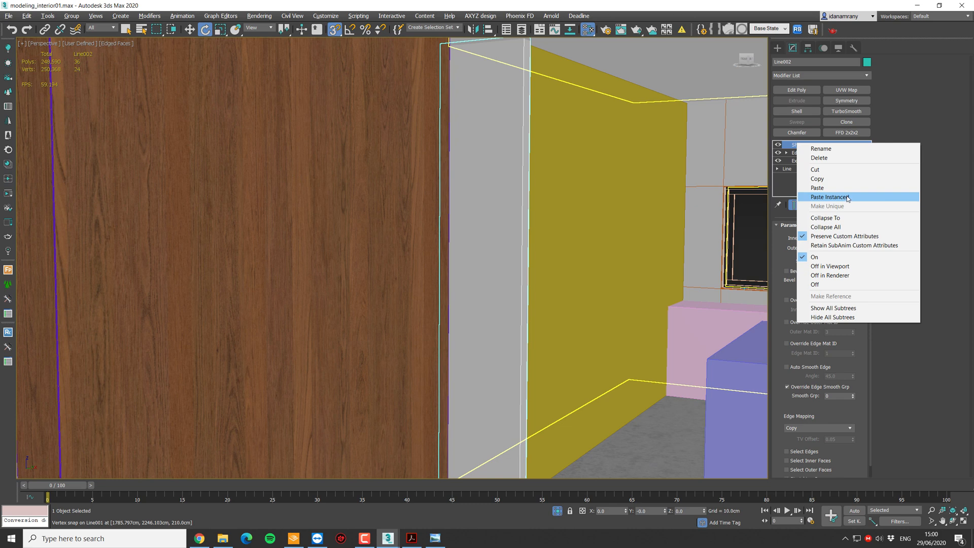